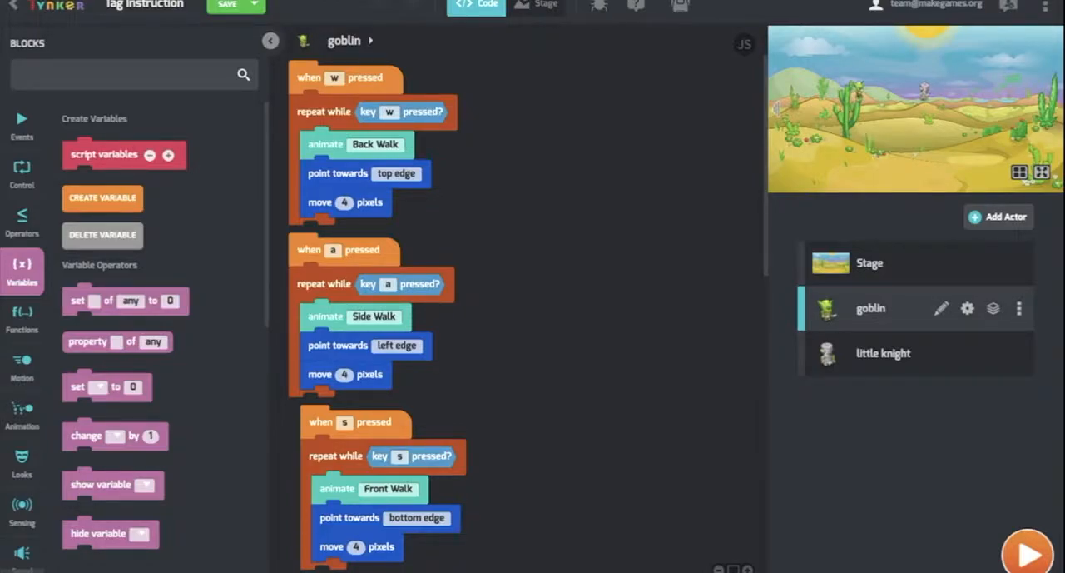
- Give the goblin an on start script with a forever loop wrapping an empty if-then block
click(227, 5)
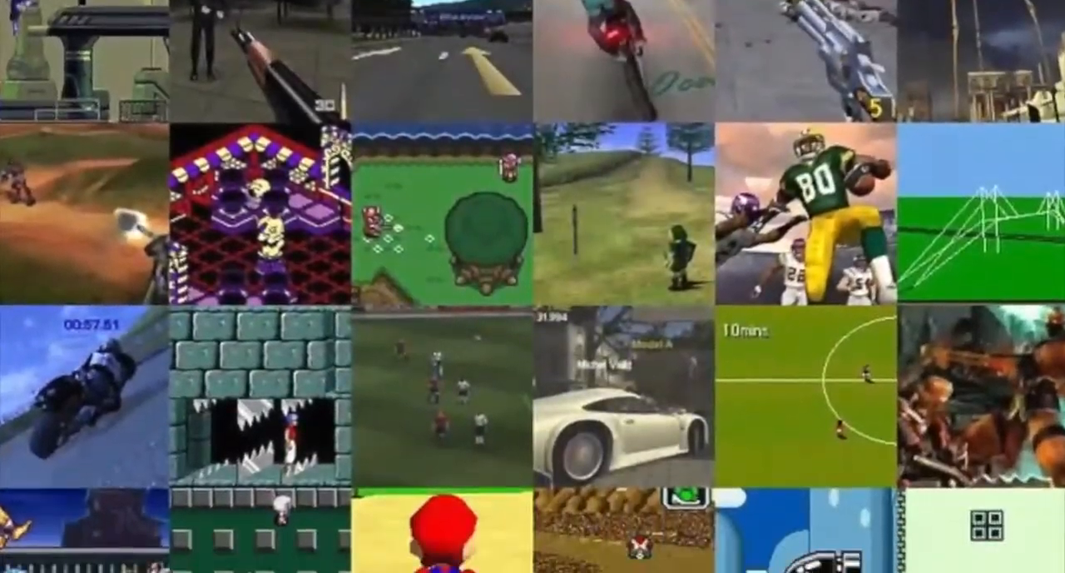
scroll(down, 3)
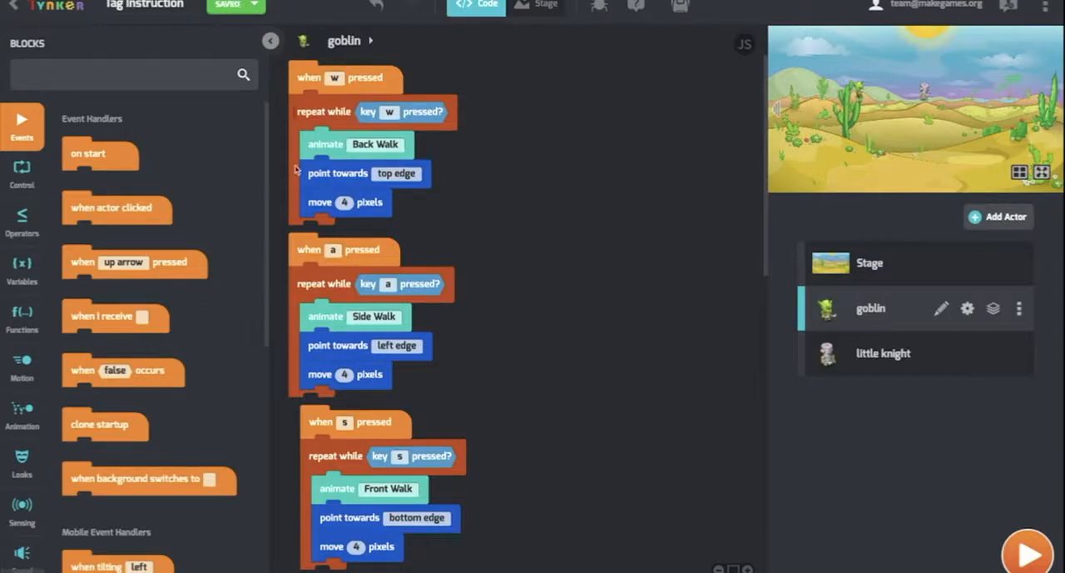
drag(100, 153, 459, 124)
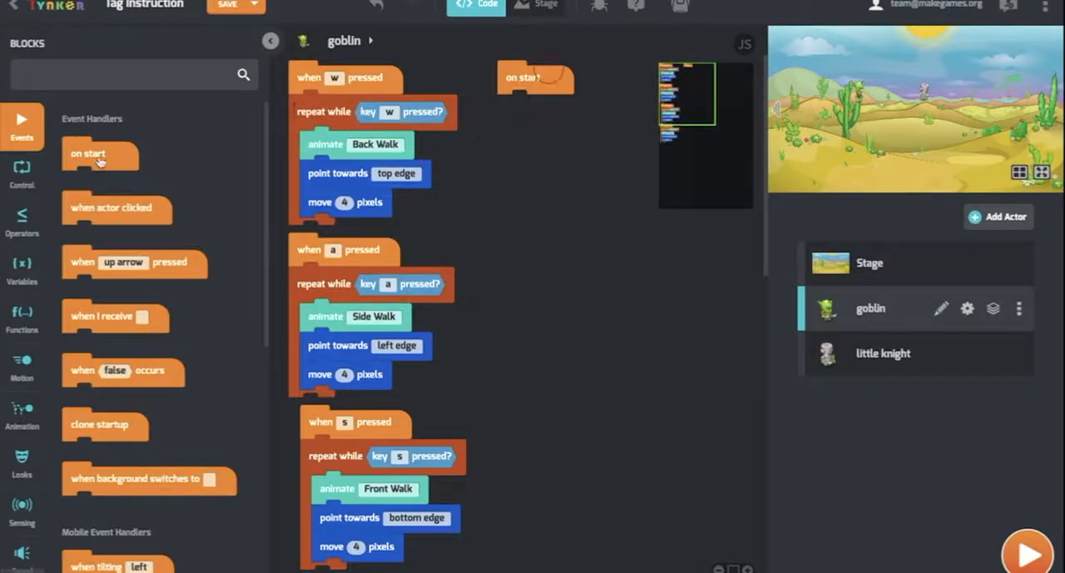
click(21, 170)
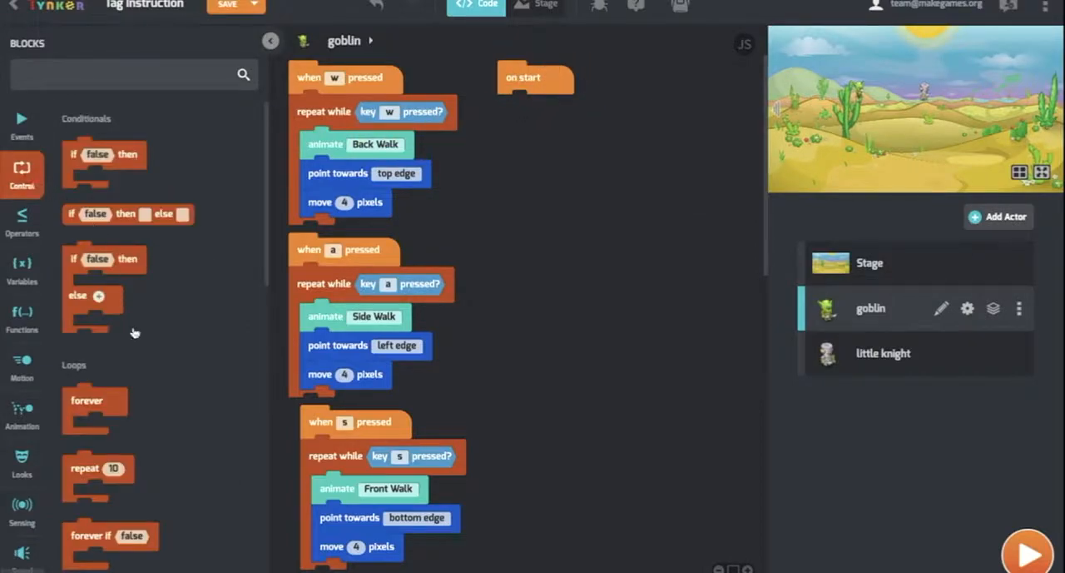
drag(95, 403, 541, 108)
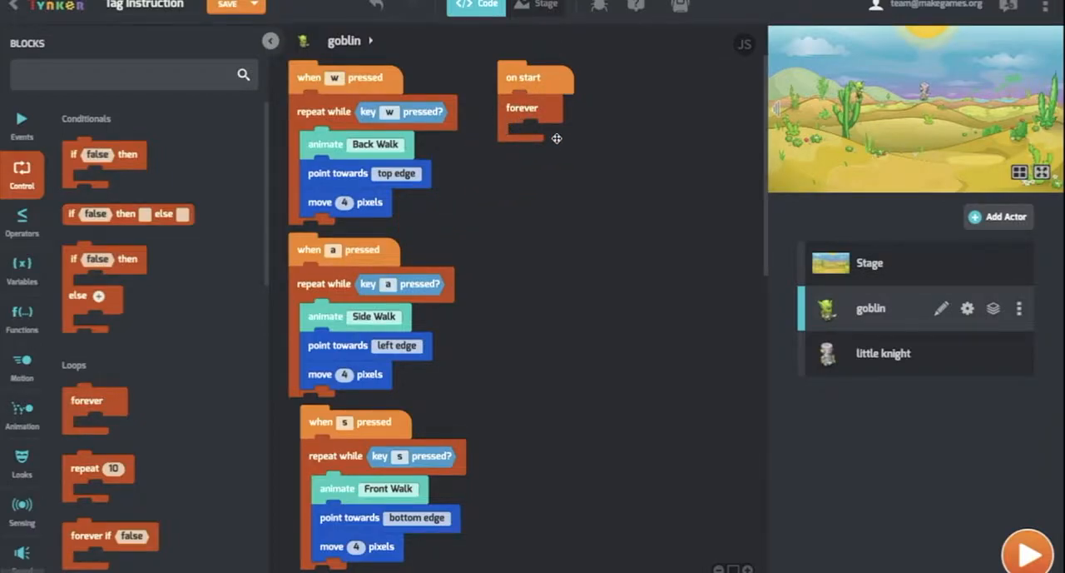
mouse_move(583, 112)
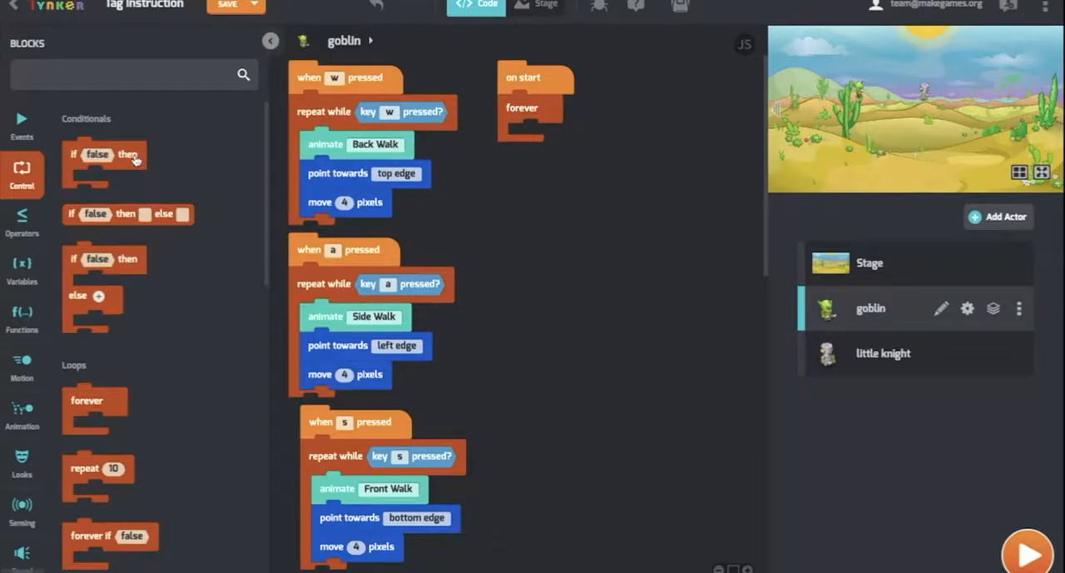
drag(103, 154, 541, 140)
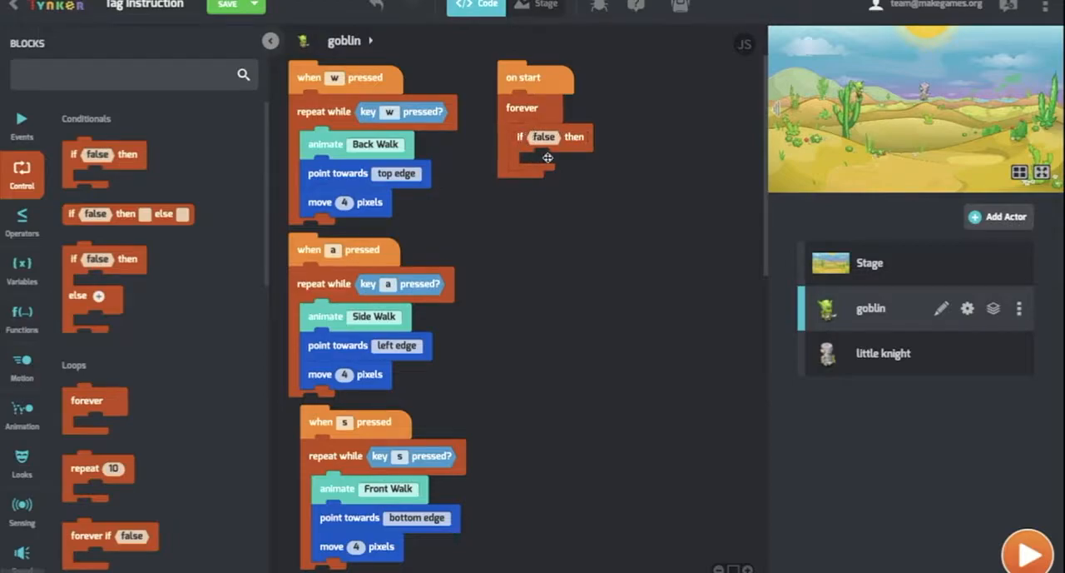
mouse_move(548, 159)
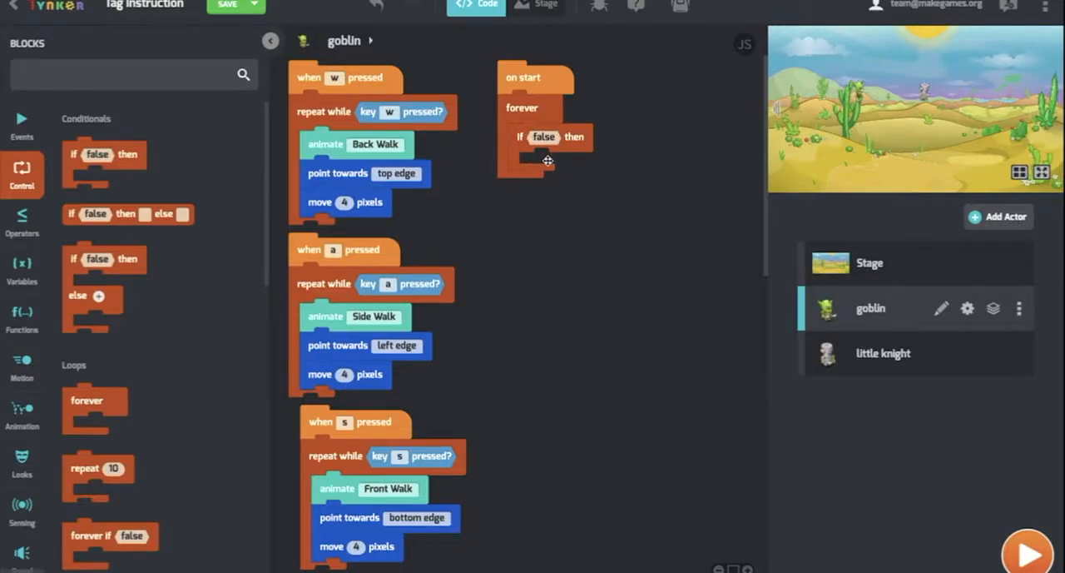
- Inside the if-then, add a say block showing "I'm it!" for 0.1 secs
click(22, 463)
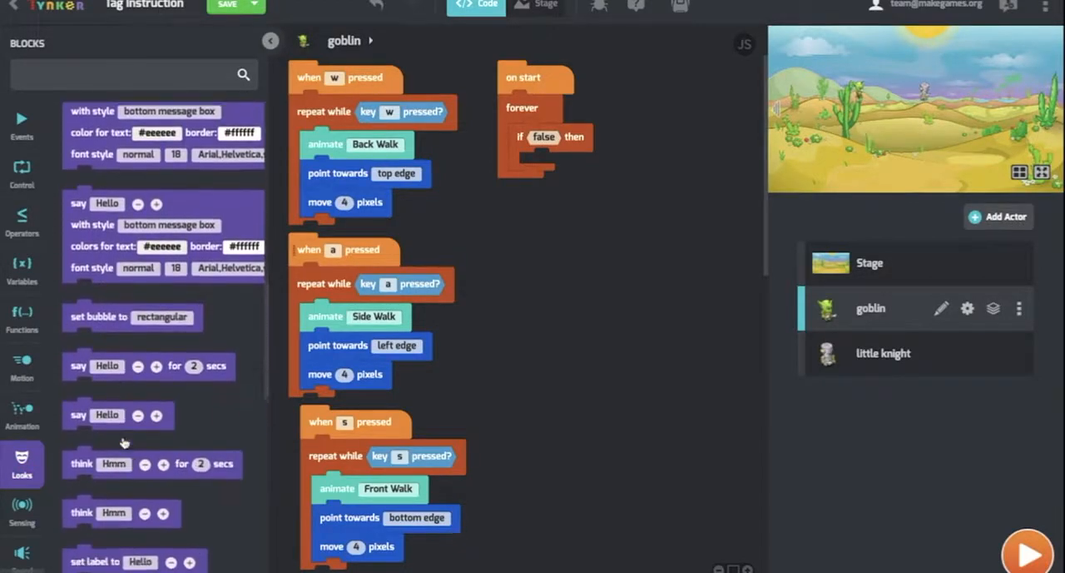
scroll(down, 3)
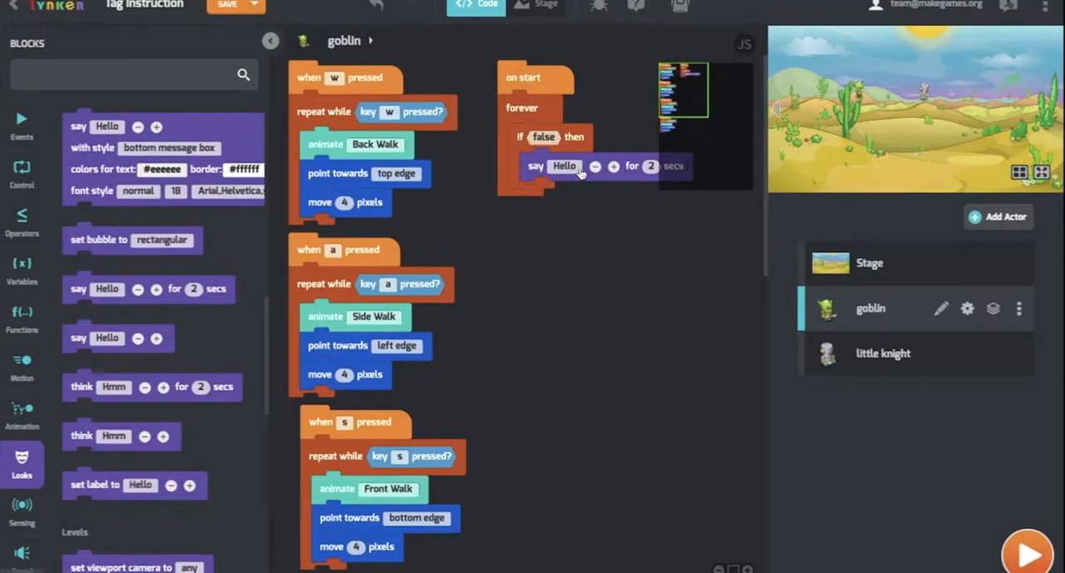
click(564, 166)
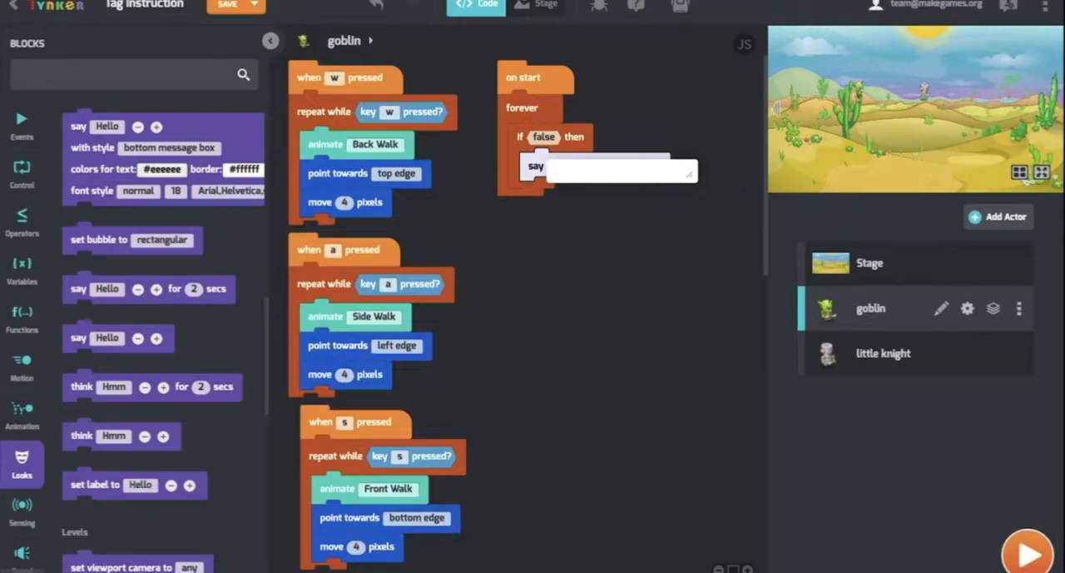
text(I'm it!)
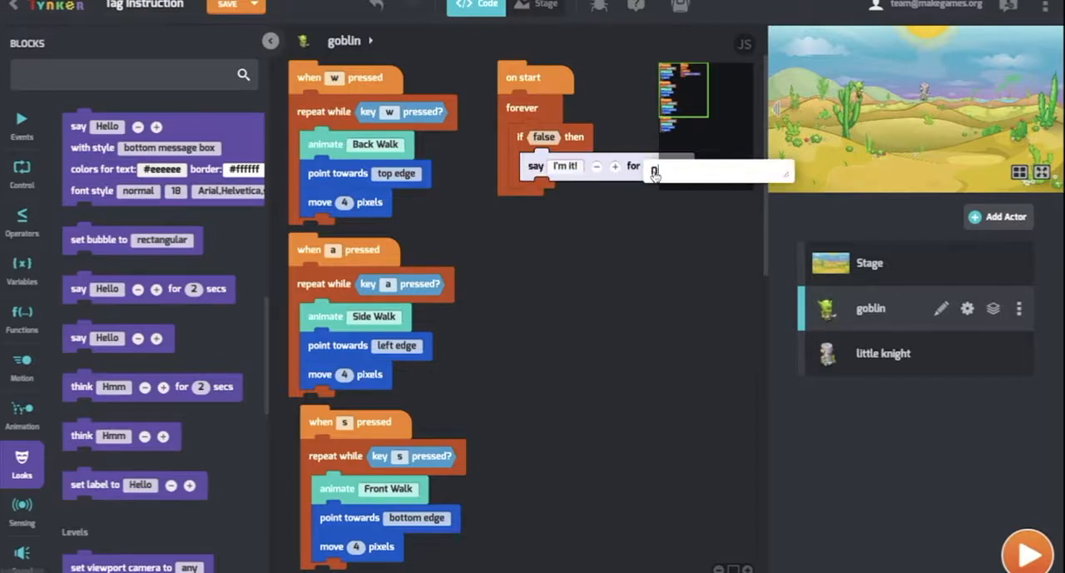
text(0)
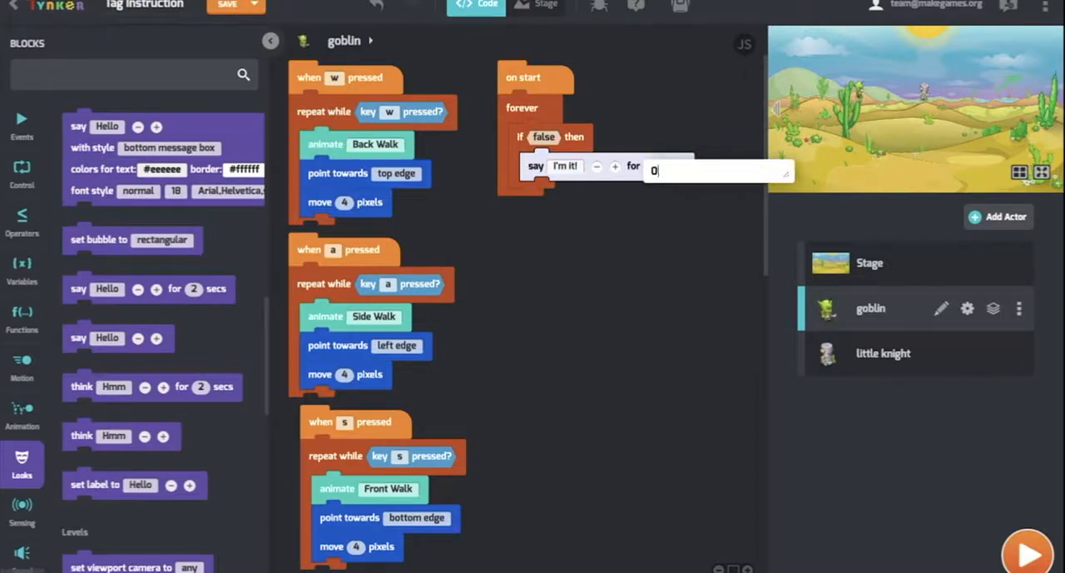
text(.1)
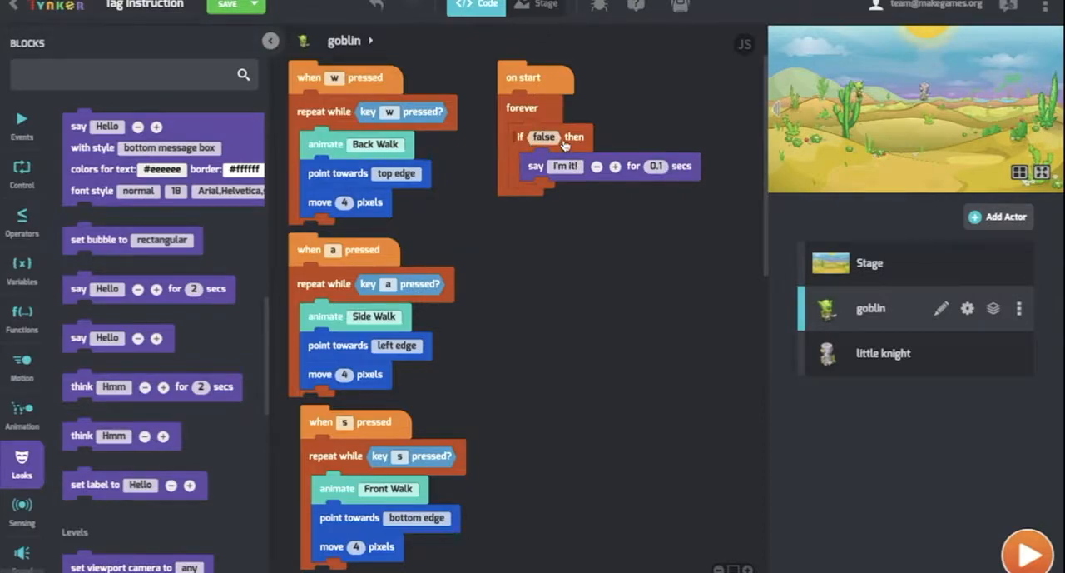
mouse_move(885, 113)
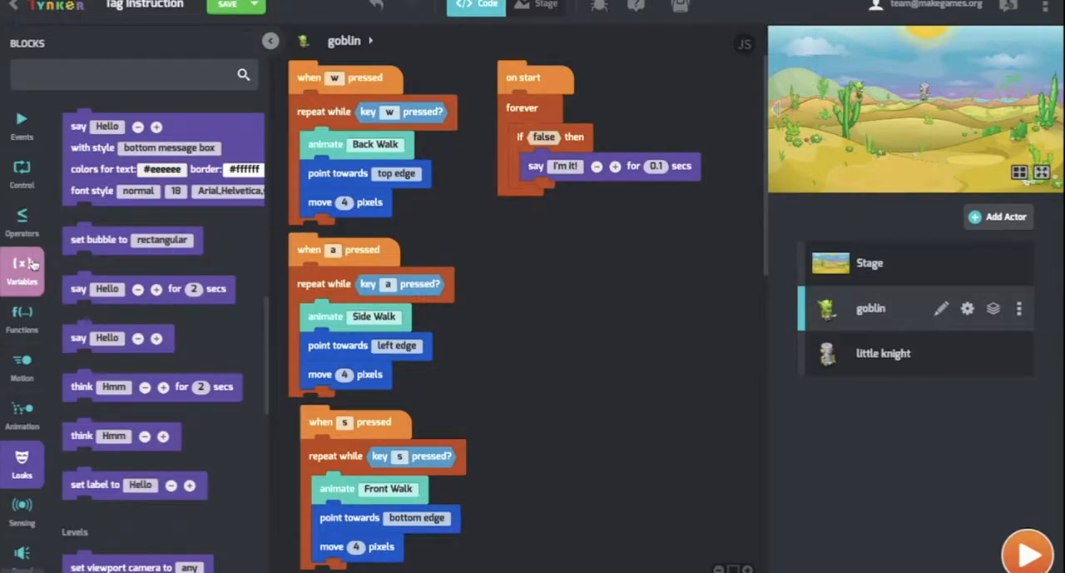
- Create a global variable named 'it' for all actors
click(22, 266)
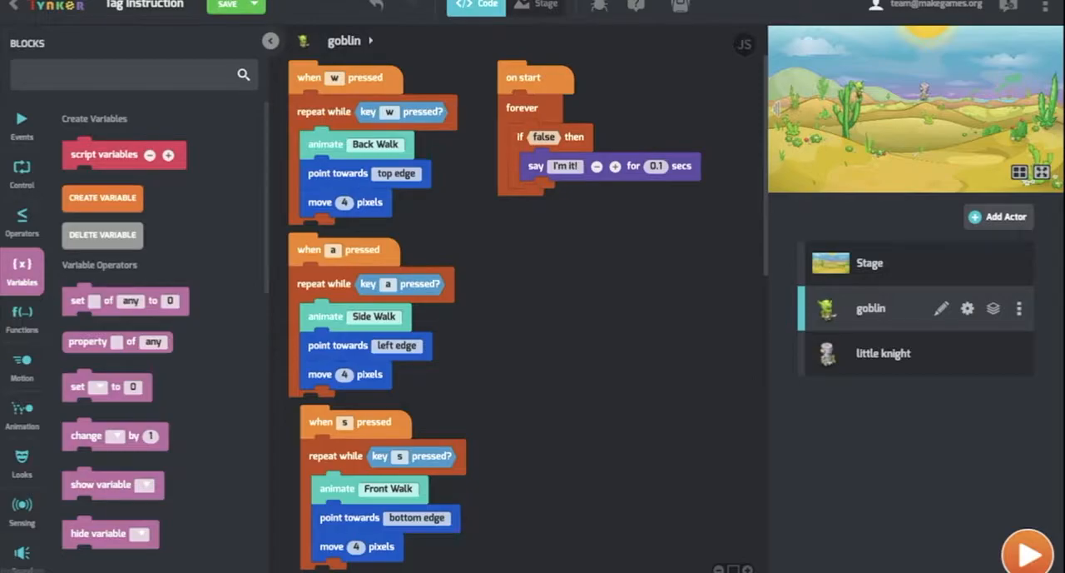
click(103, 196)
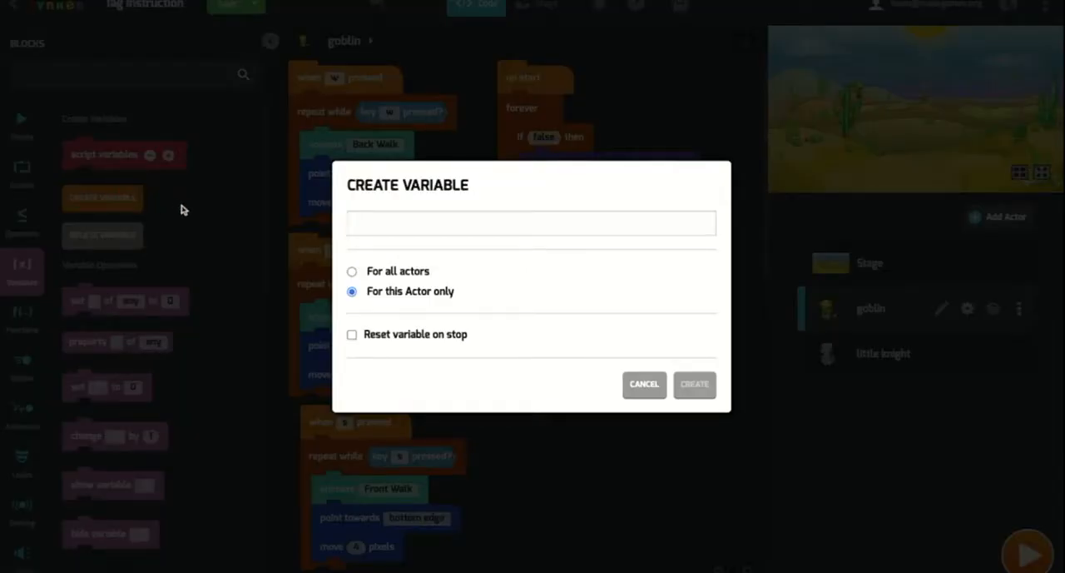
text(it)
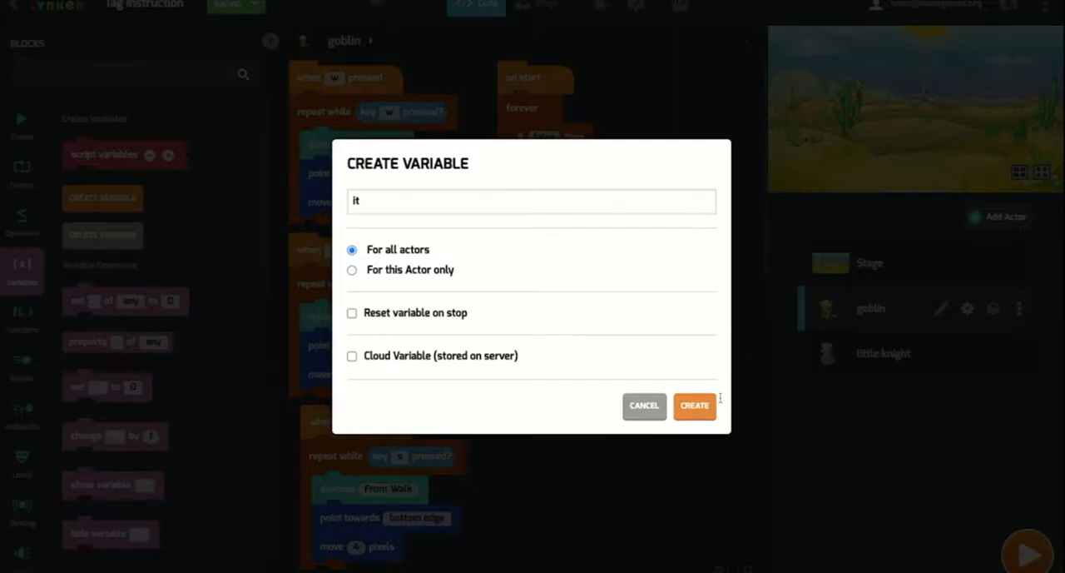
click(694, 406)
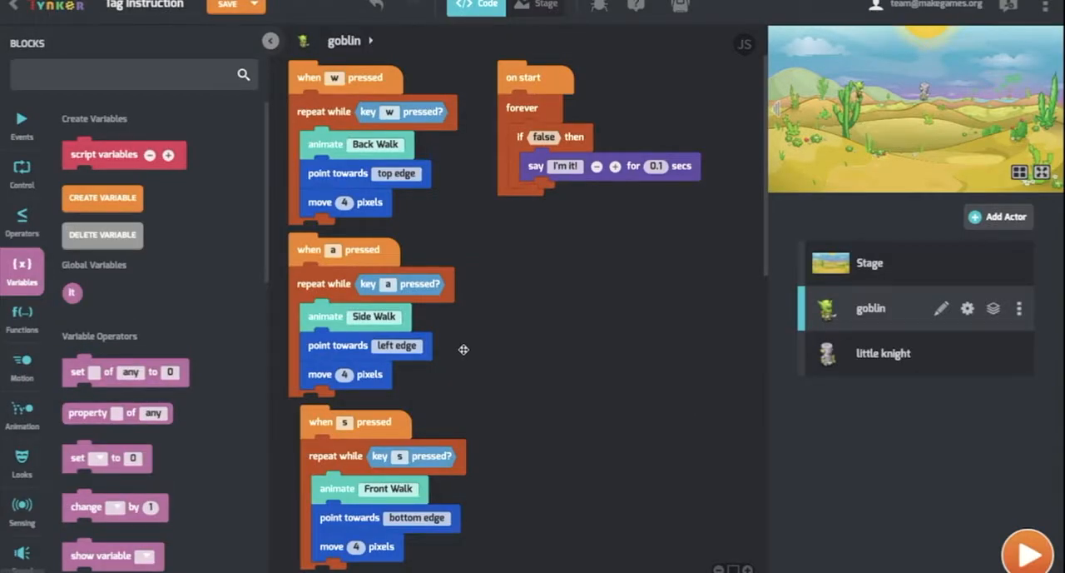
mouse_move(69, 249)
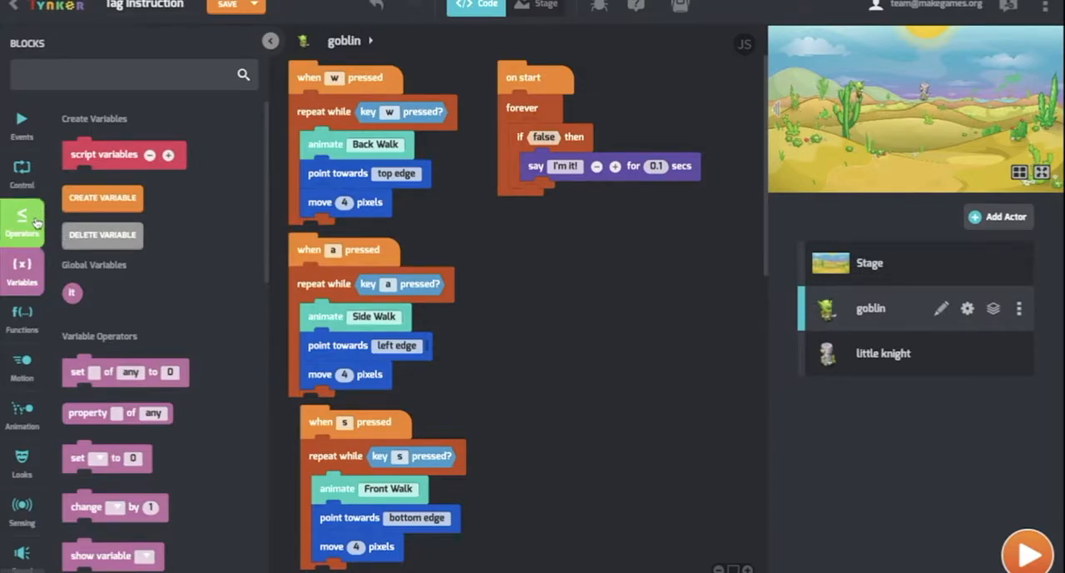
- Make the if condition a comparison checking whether variable it equals goblin
click(22, 220)
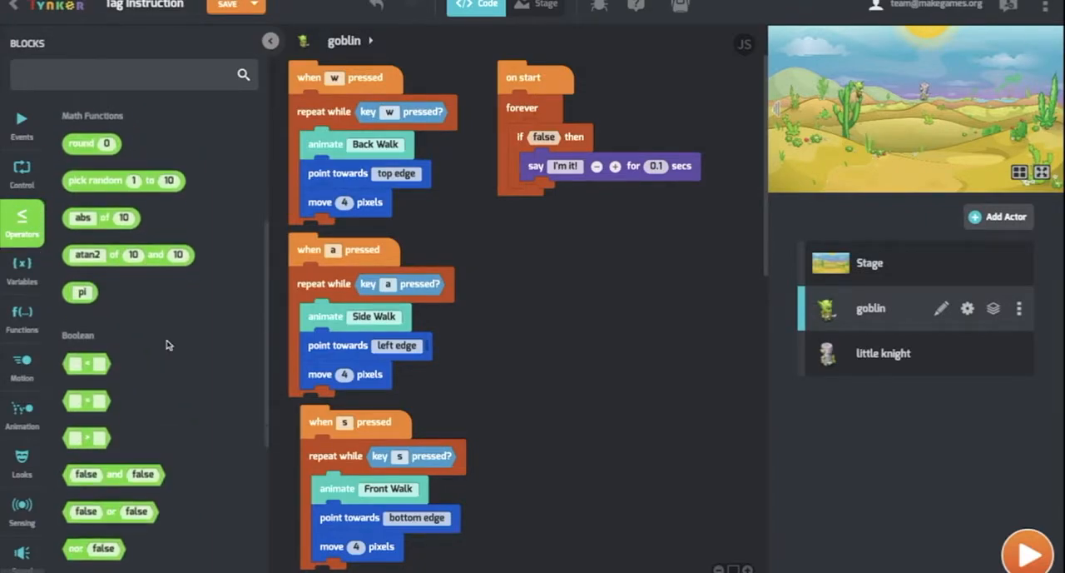
mouse_move(76, 411)
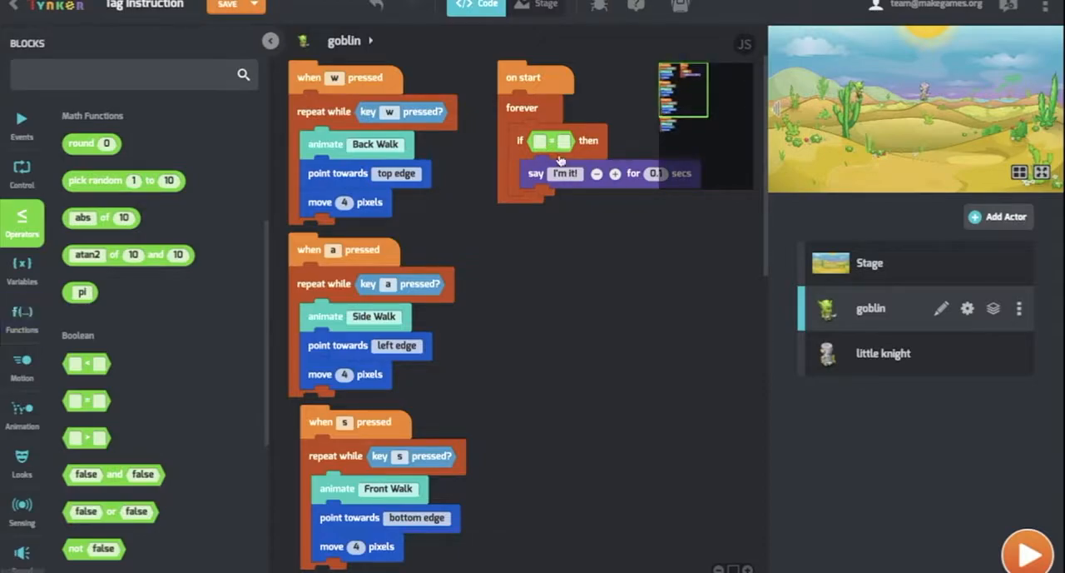
click(551, 140)
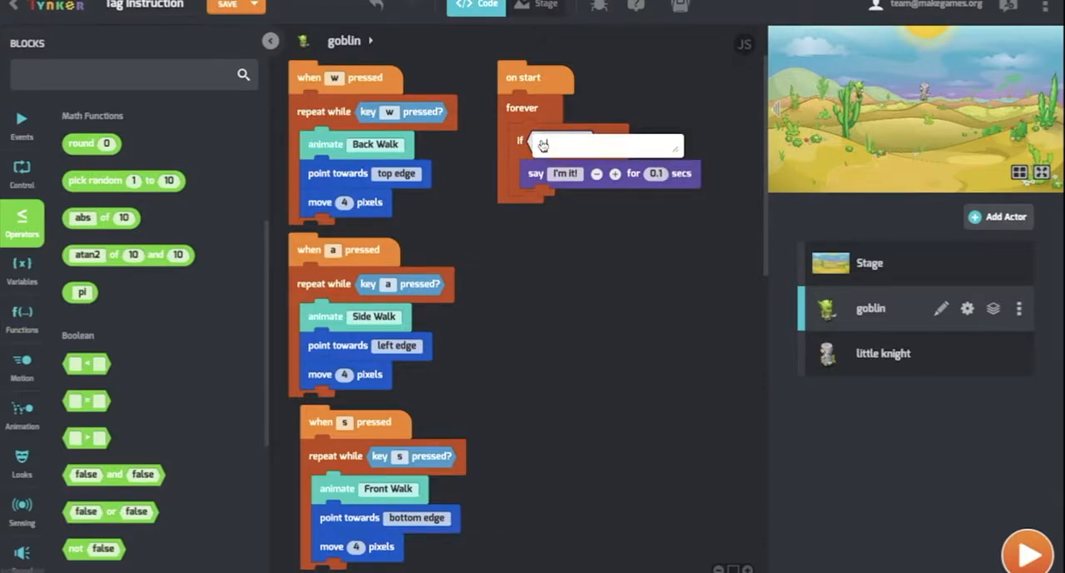
drag(541, 146, 574, 140)
text(goblin)
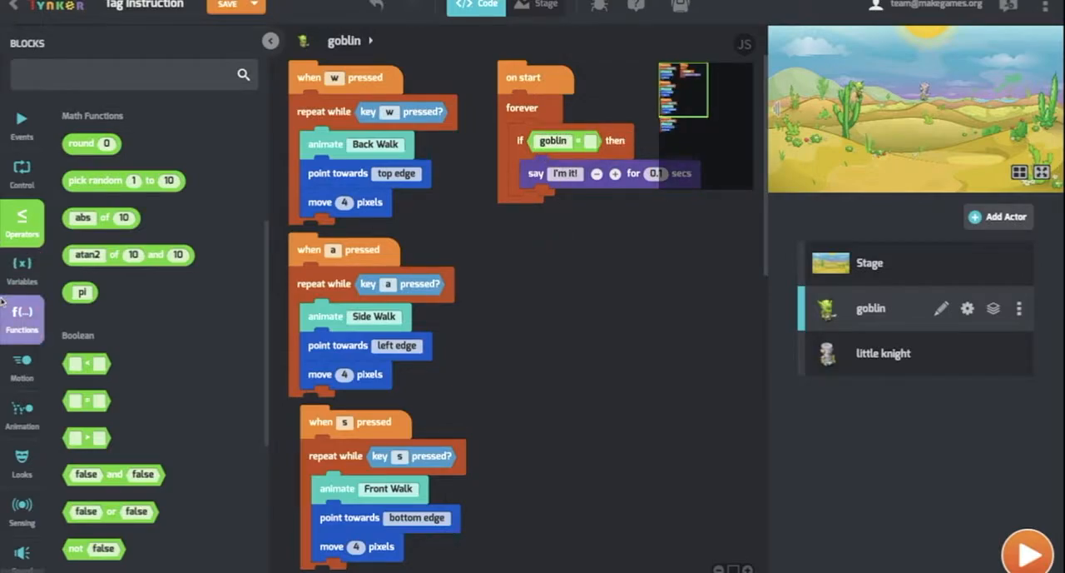
click(22, 266)
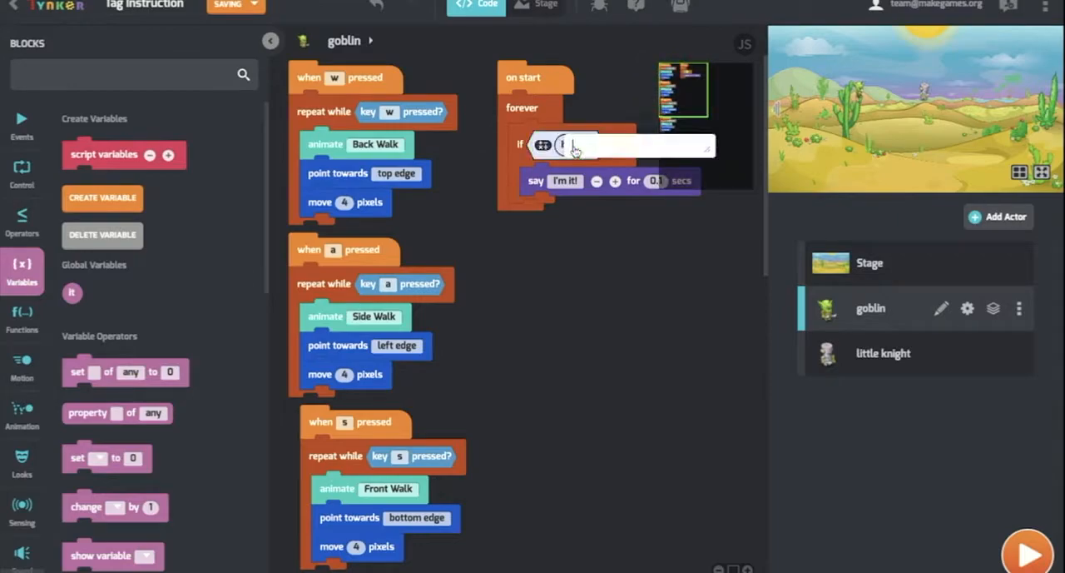
text(goblin)
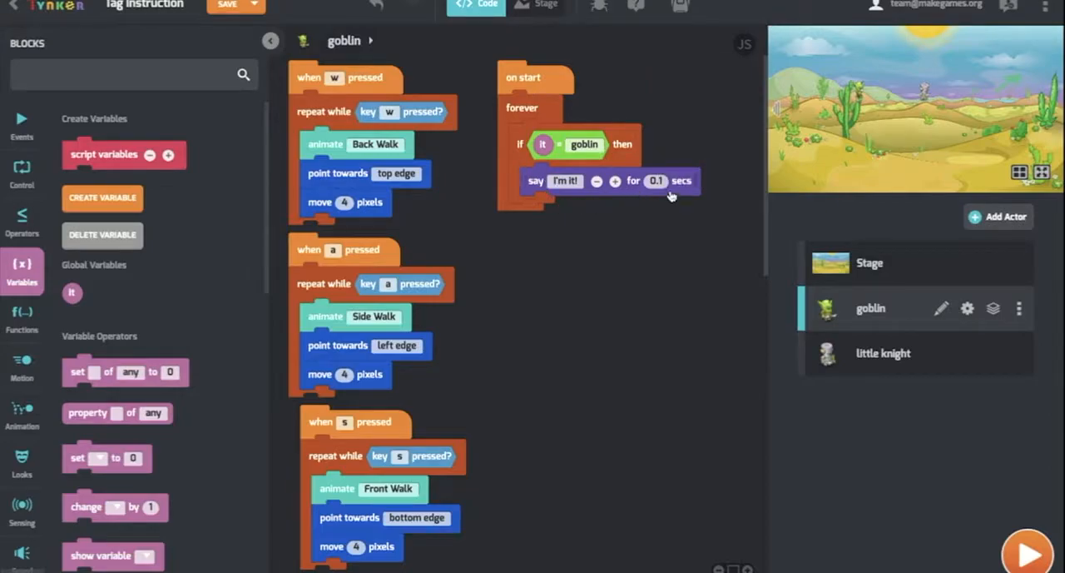
mouse_move(643, 158)
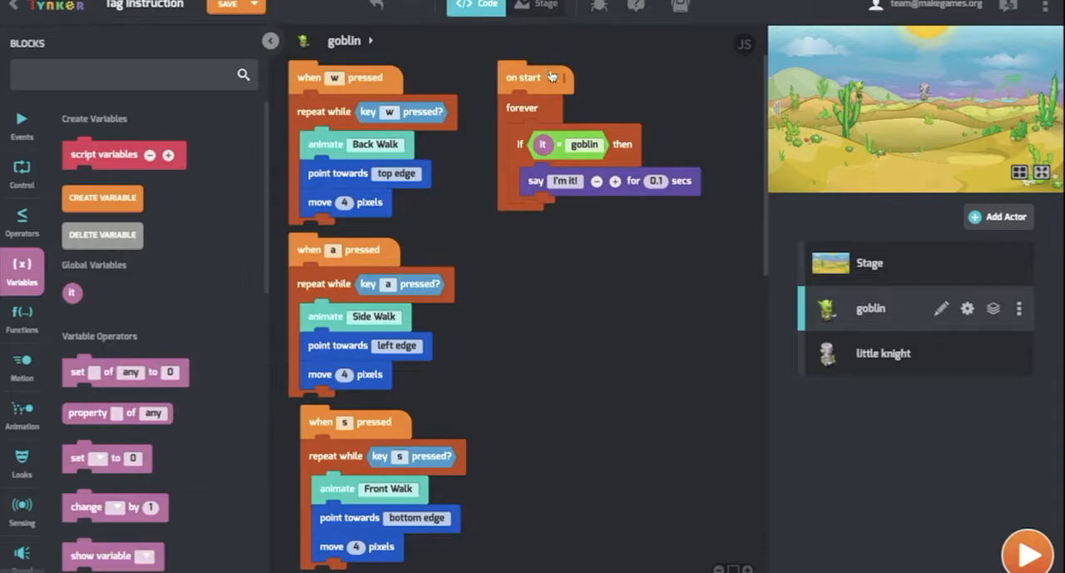
mouse_move(579, 166)
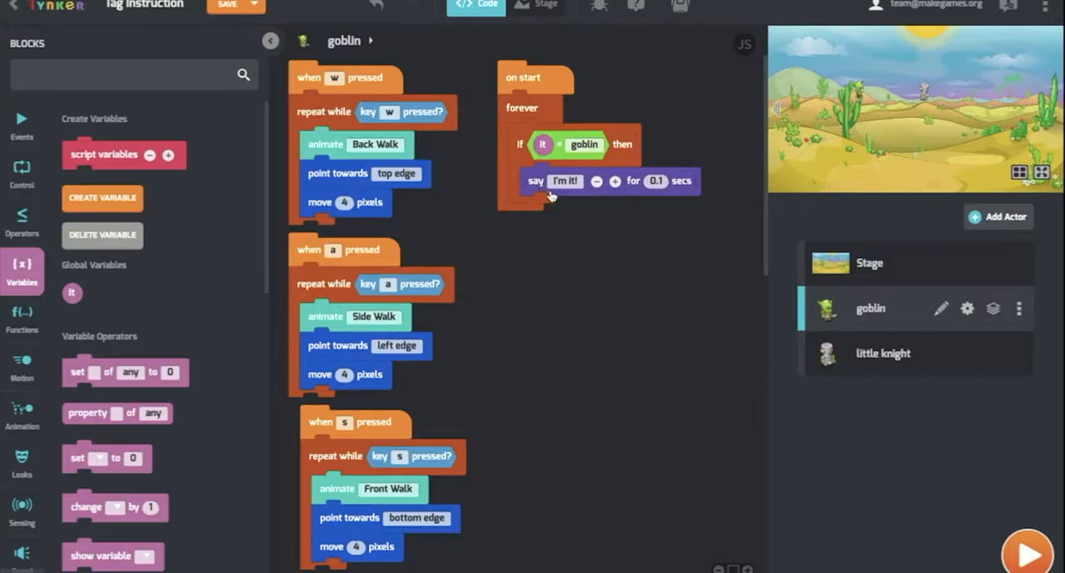
mouse_move(654, 247)
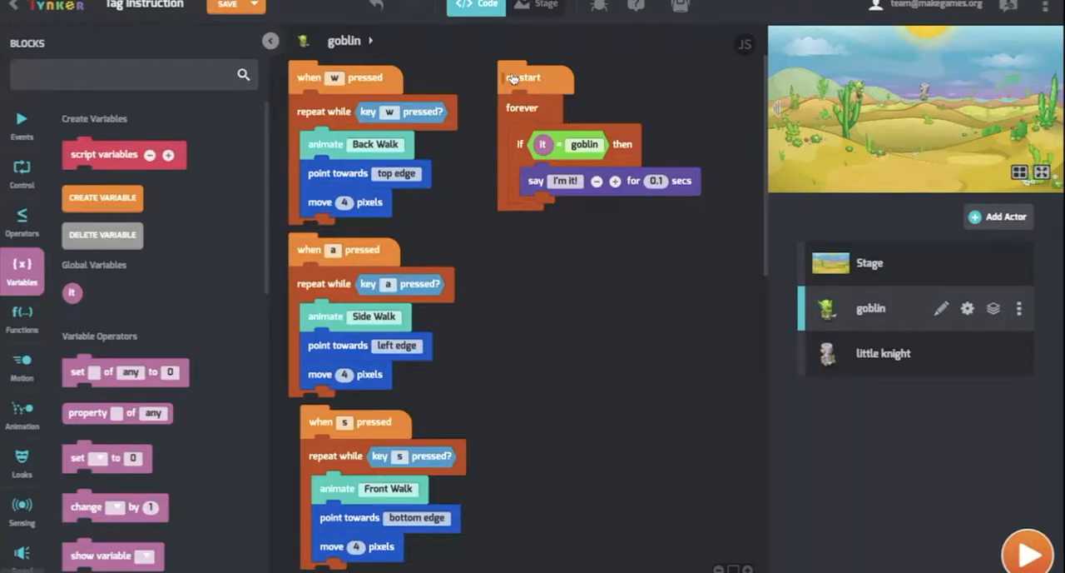
- Copy the goblin's on-start script and paste it into the little knight's code
right_click(523, 76)
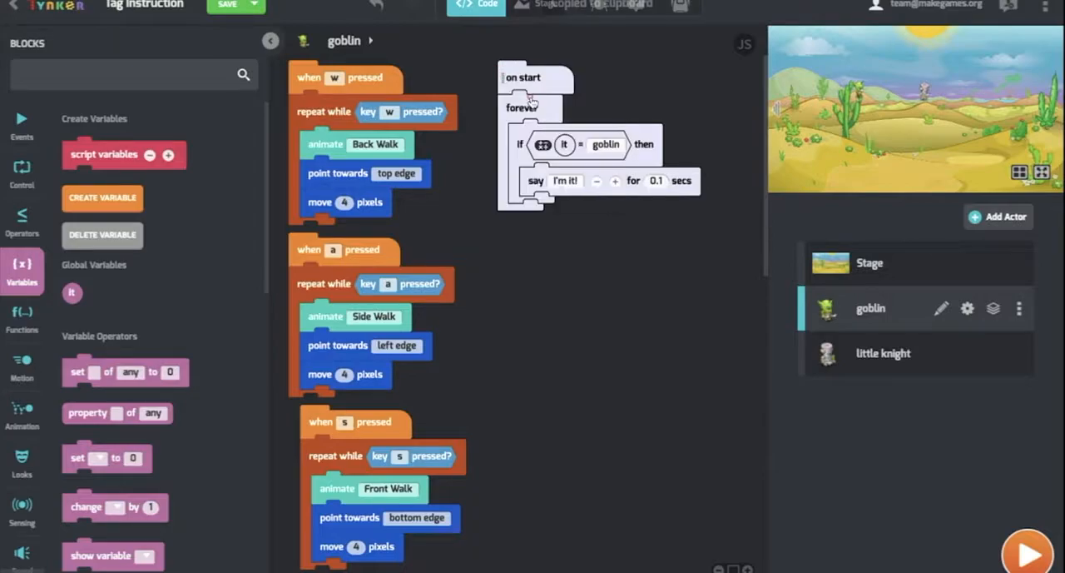
click(883, 353)
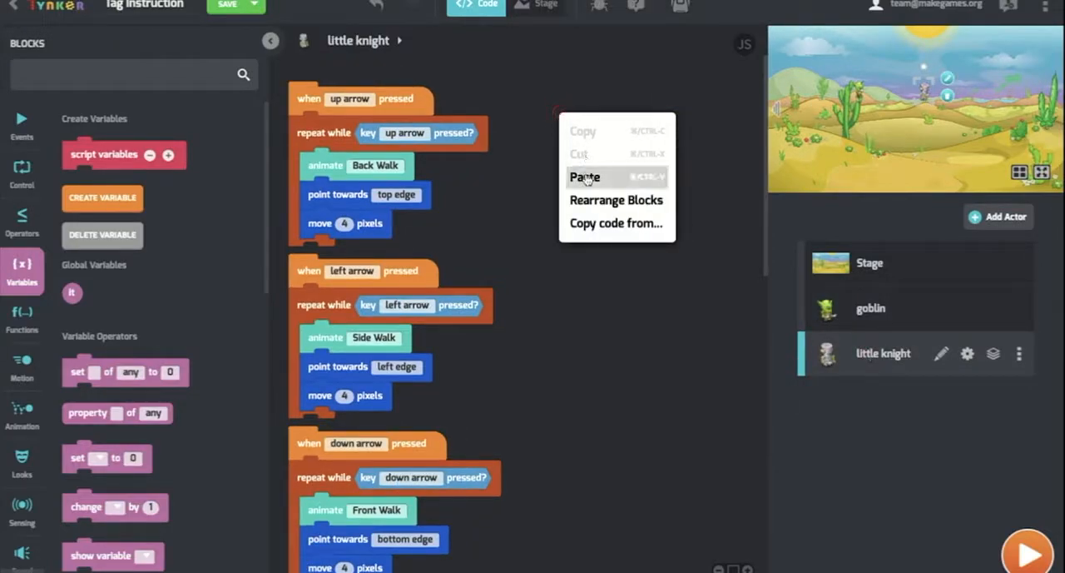
click(586, 177)
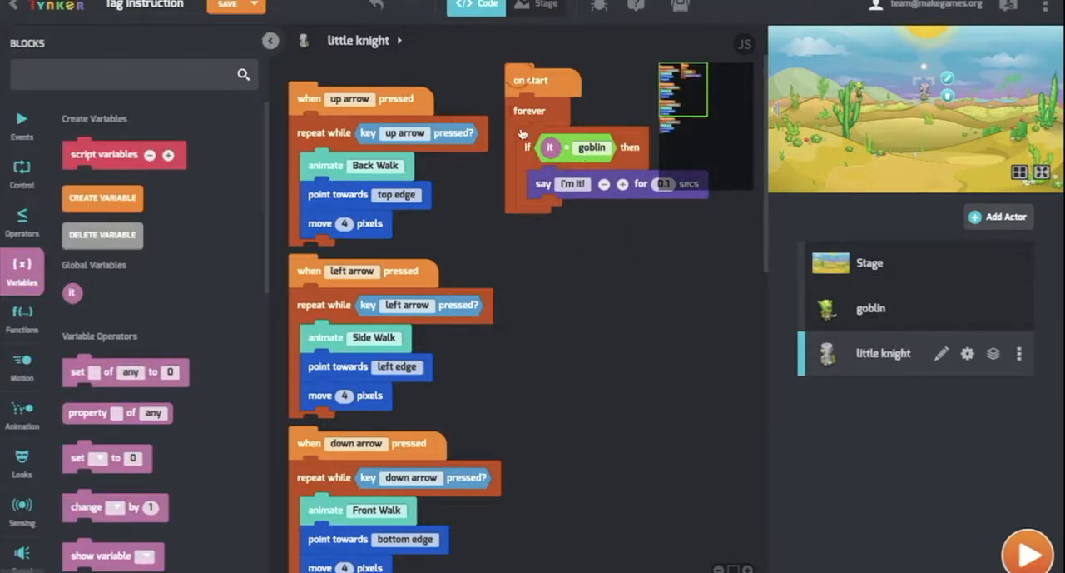
- Change the knight's condition to check it equals 'little knight' instead of goblin
click(593, 147)
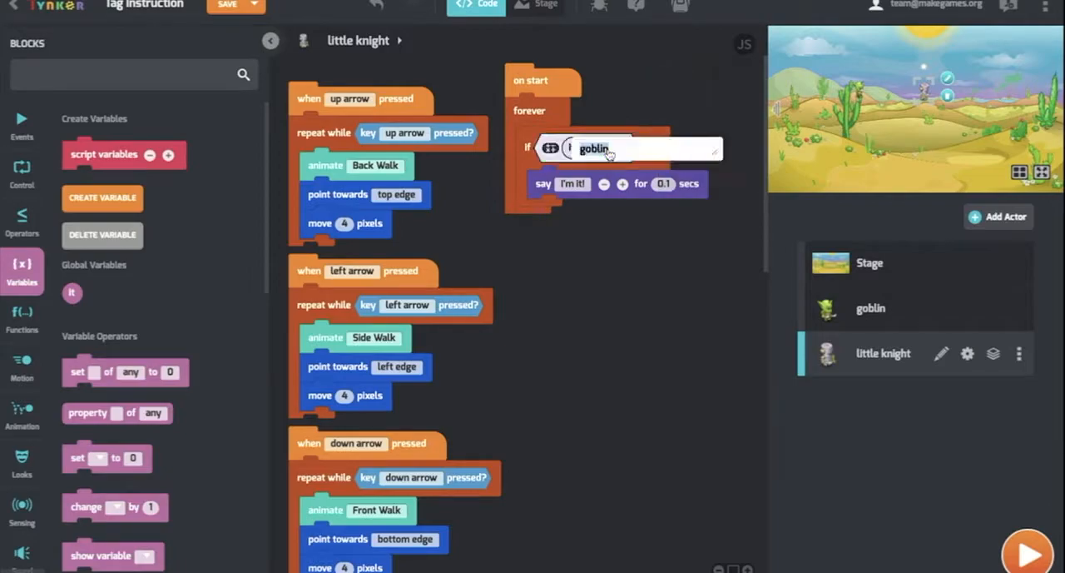
click(596, 148)
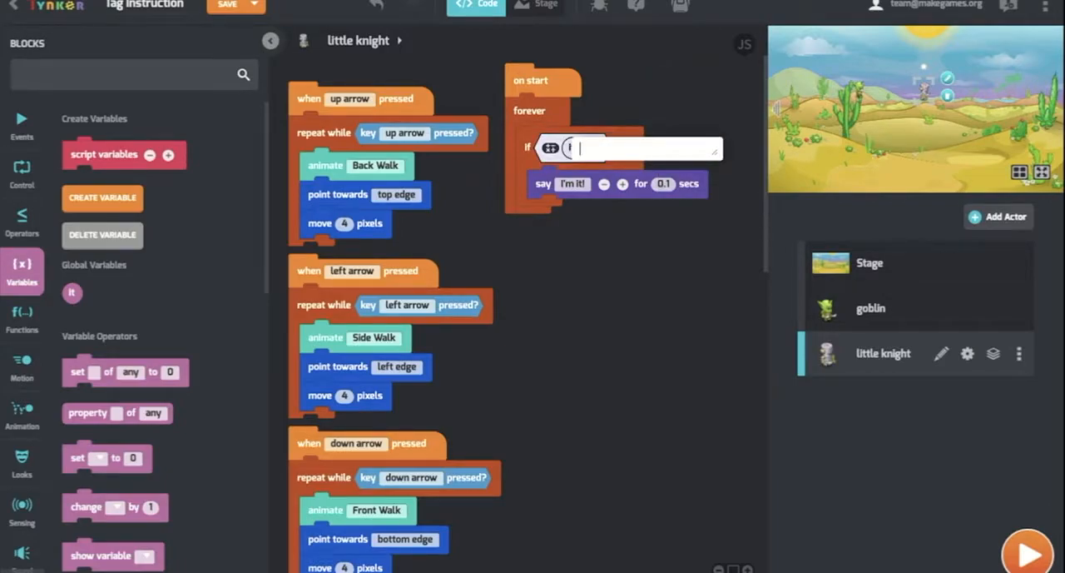
text(little knigh)
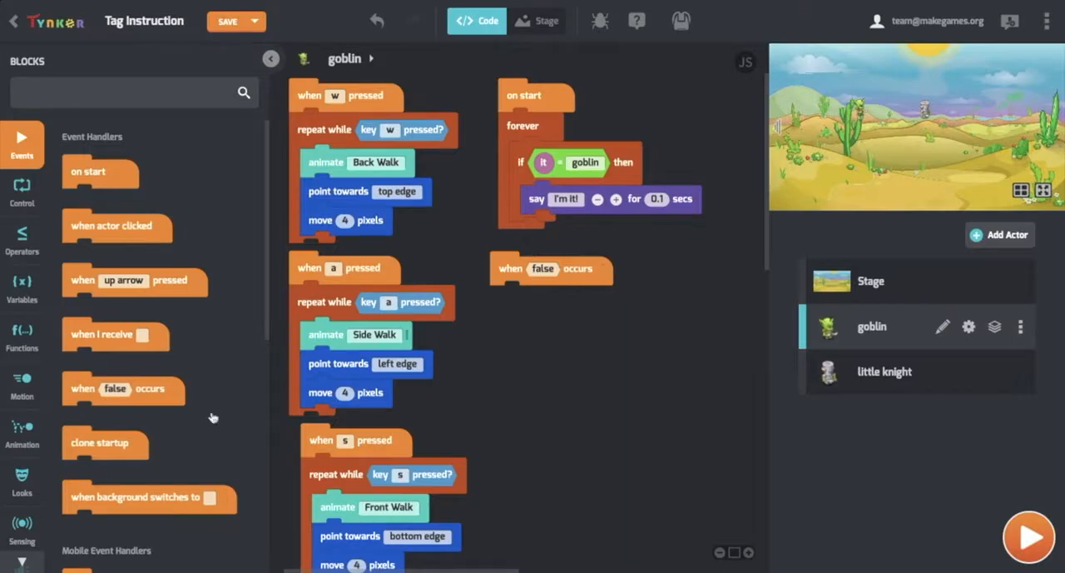
- Make the goblin's new event fire when touching little knight
click(22, 523)
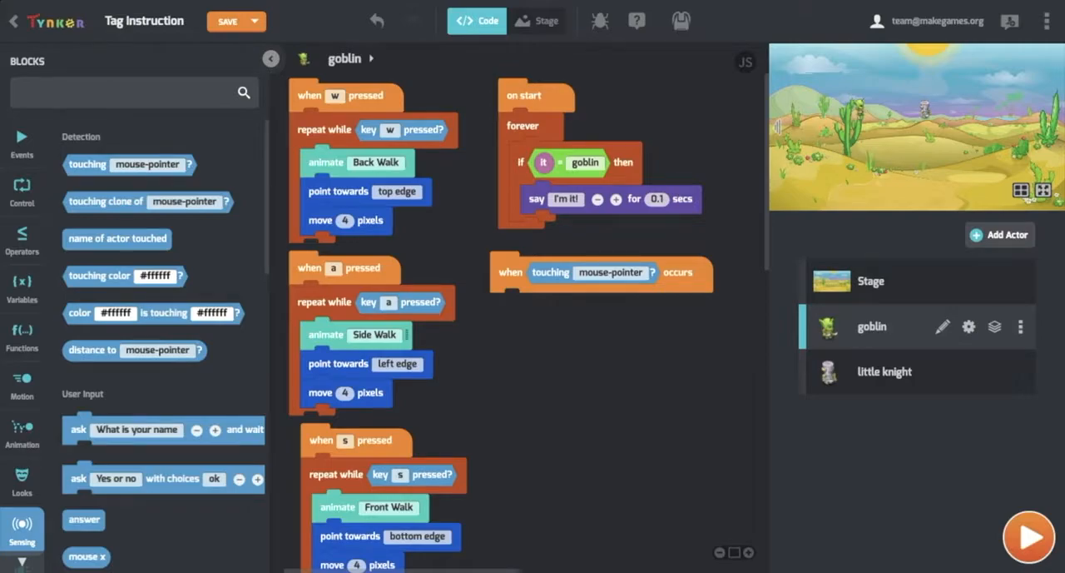
click(611, 273)
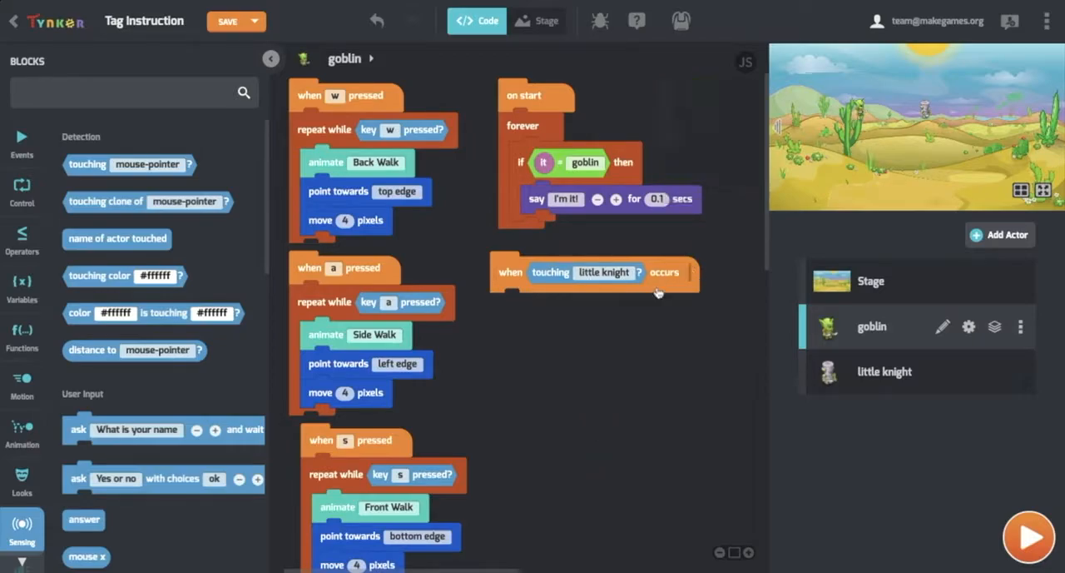
mouse_move(679, 280)
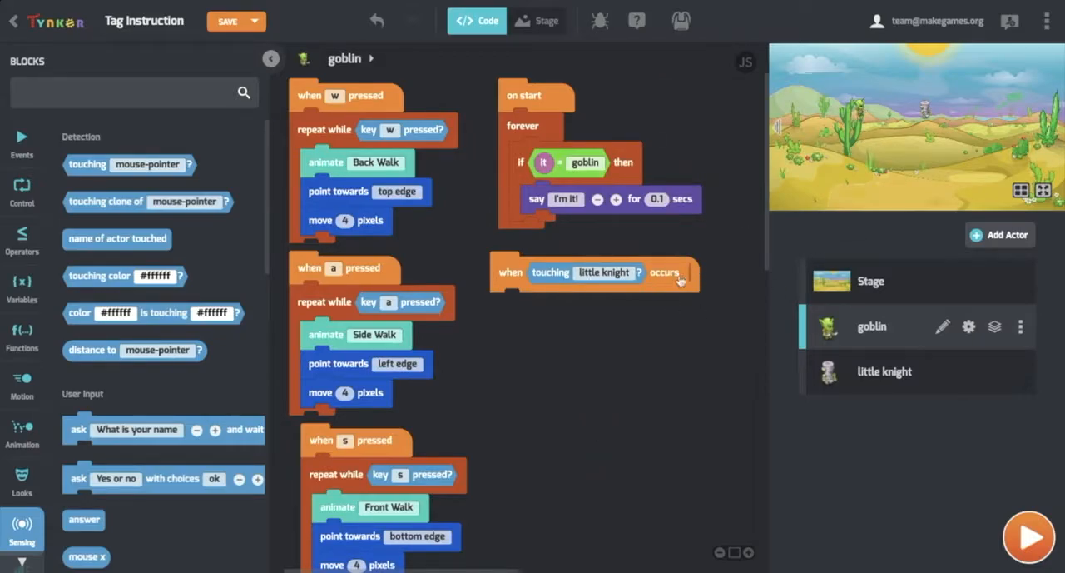
mouse_move(662, 367)
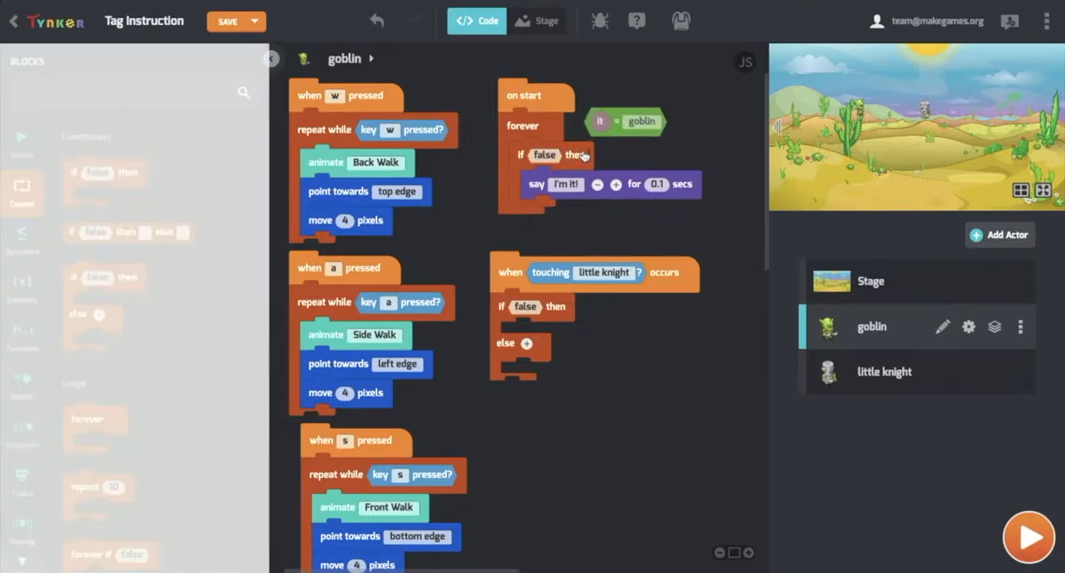
- Duplicate the it = goblin condition into the if-then-else under the touching event
right_click(606, 116)
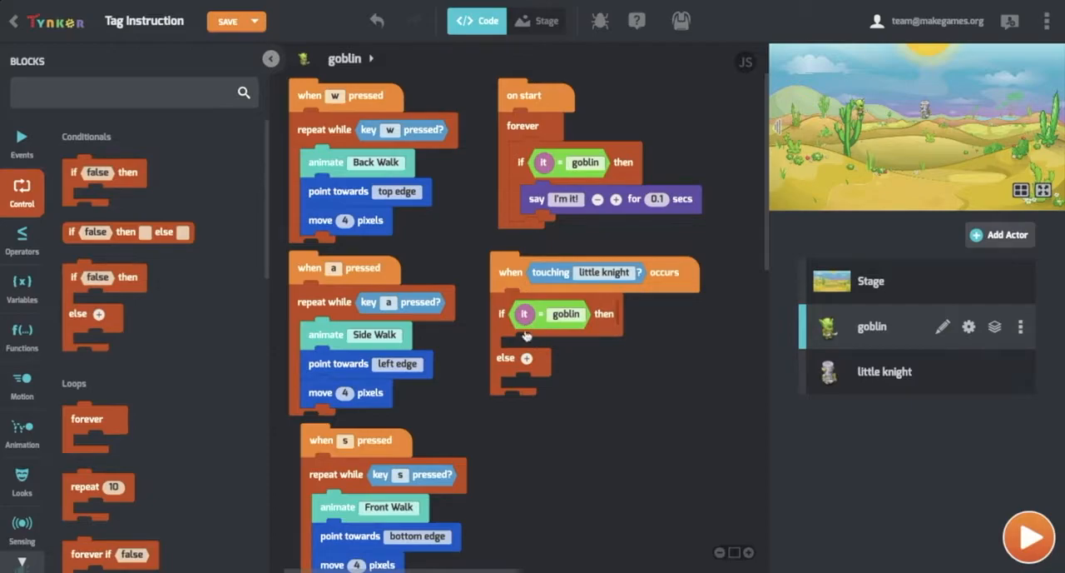
mouse_move(507, 342)
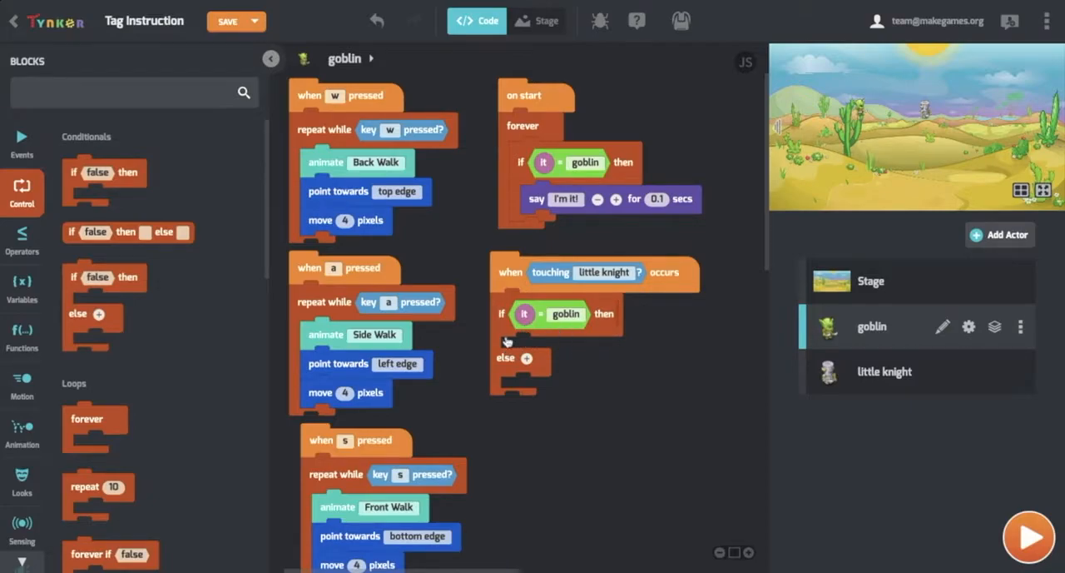
mouse_move(569, 338)
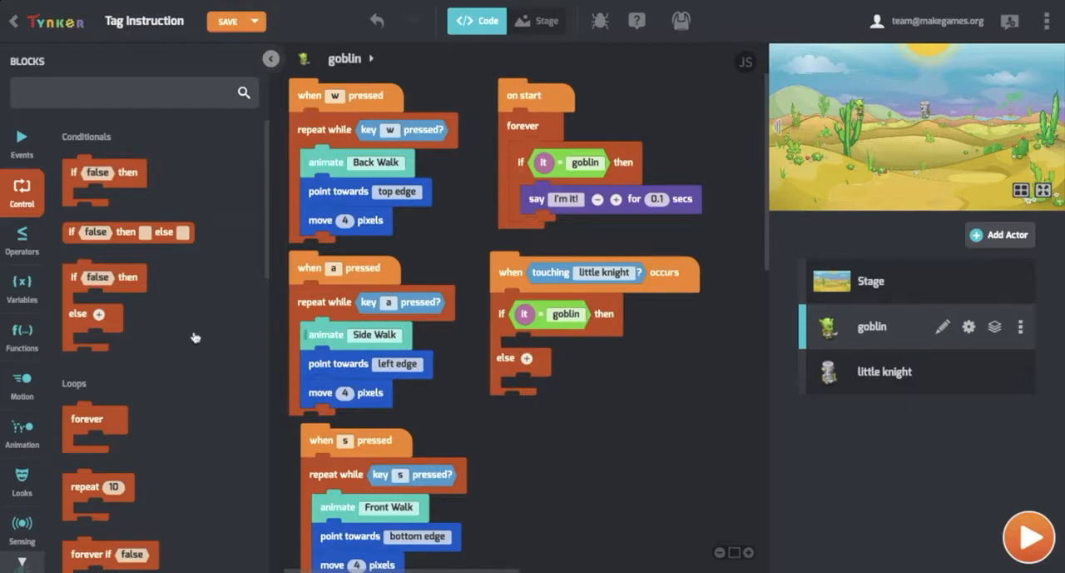
- Set it to knight in the then branch and it to goblin in the else branch
click(22, 286)
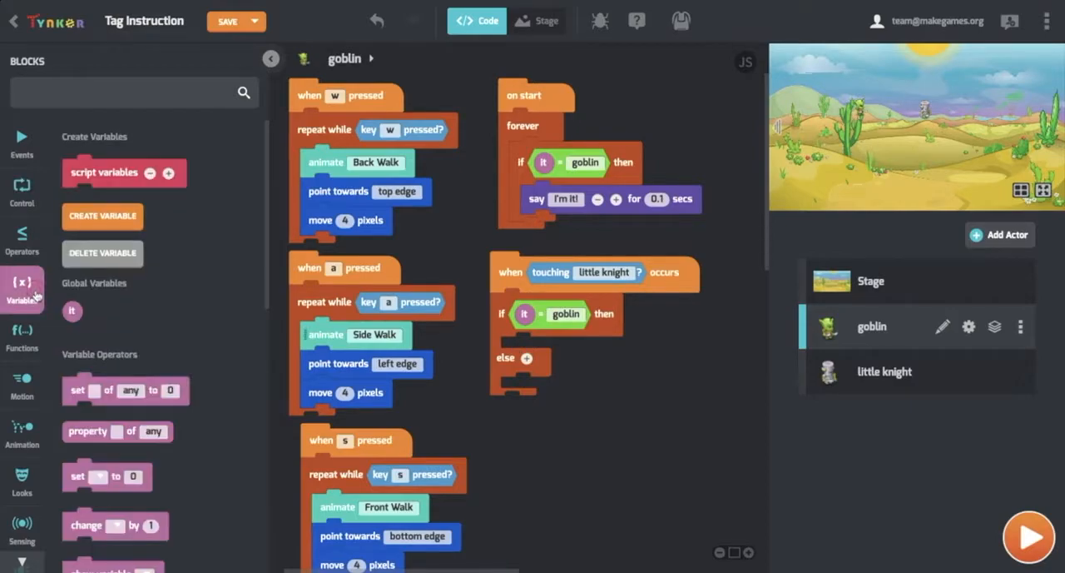
scroll(down, 3)
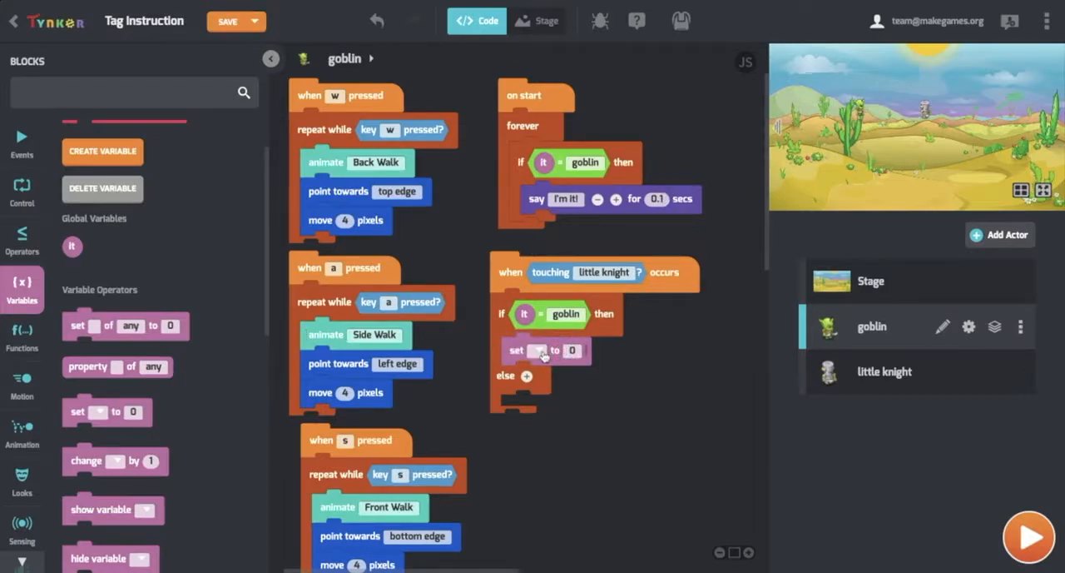
click(538, 350)
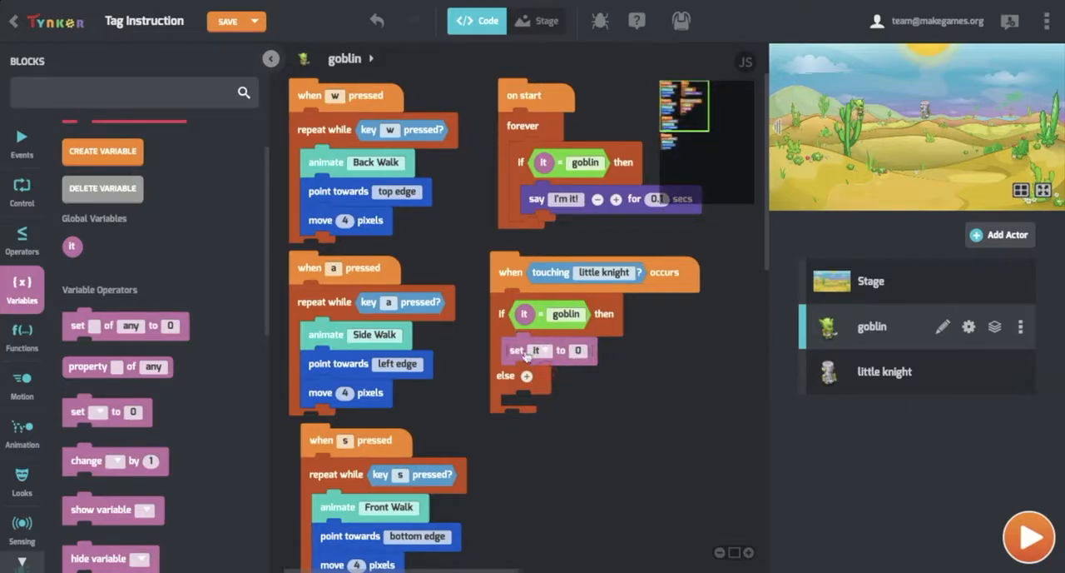
click(576, 349)
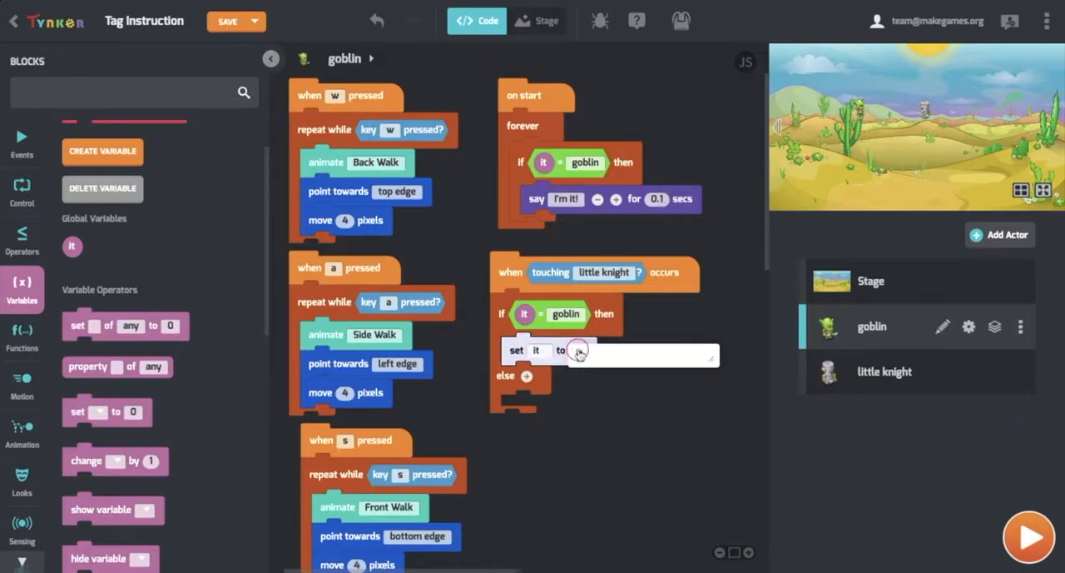
text(knight)
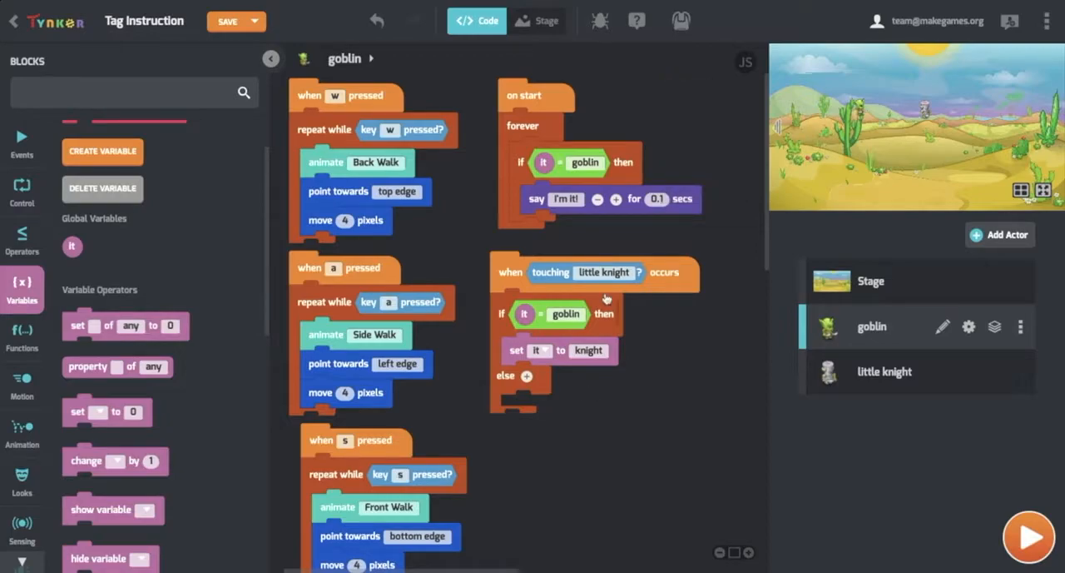
mouse_move(679, 283)
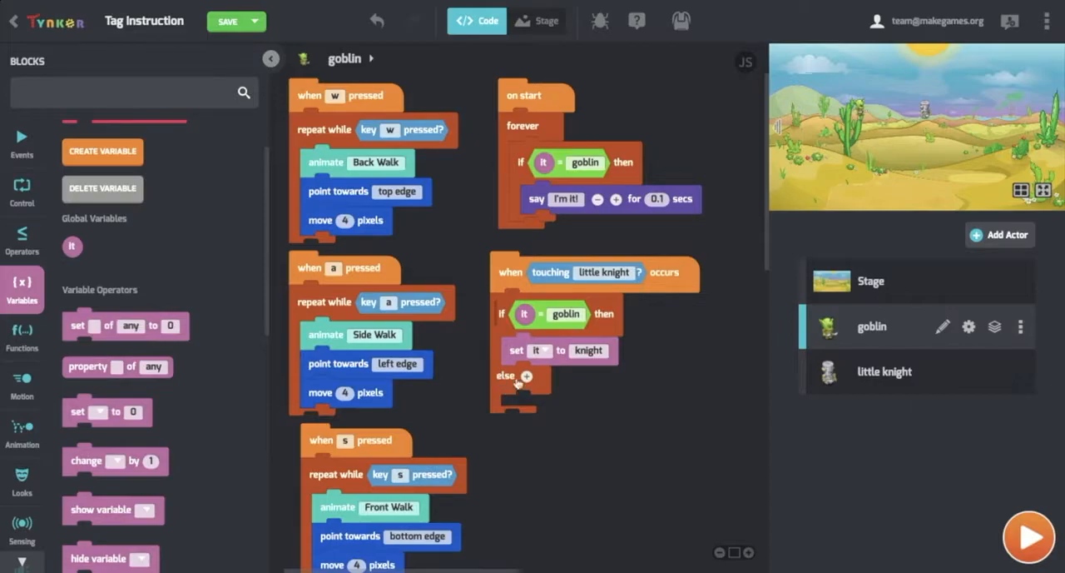
mouse_move(168, 383)
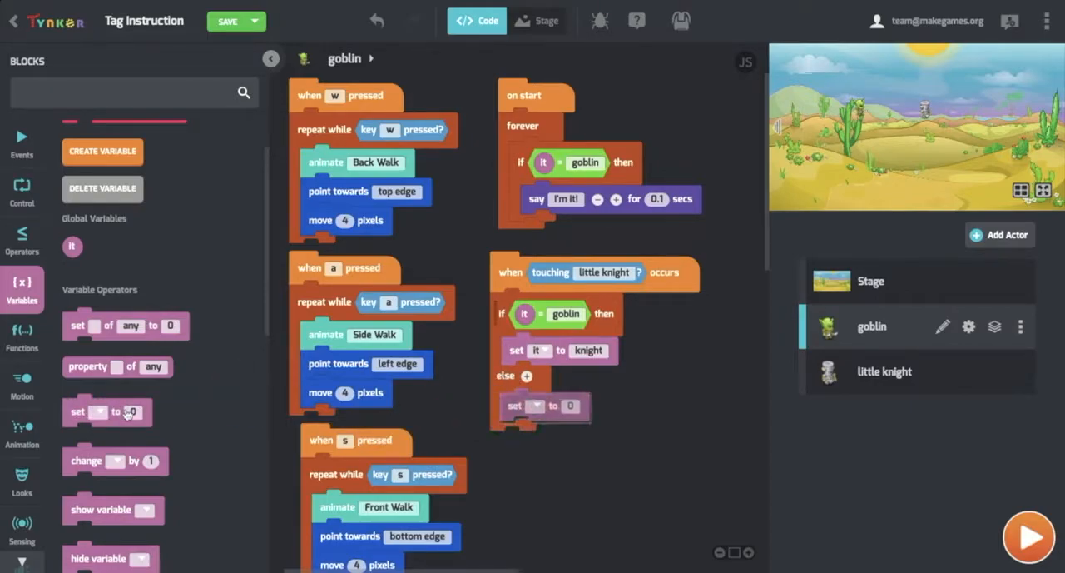
click(539, 408)
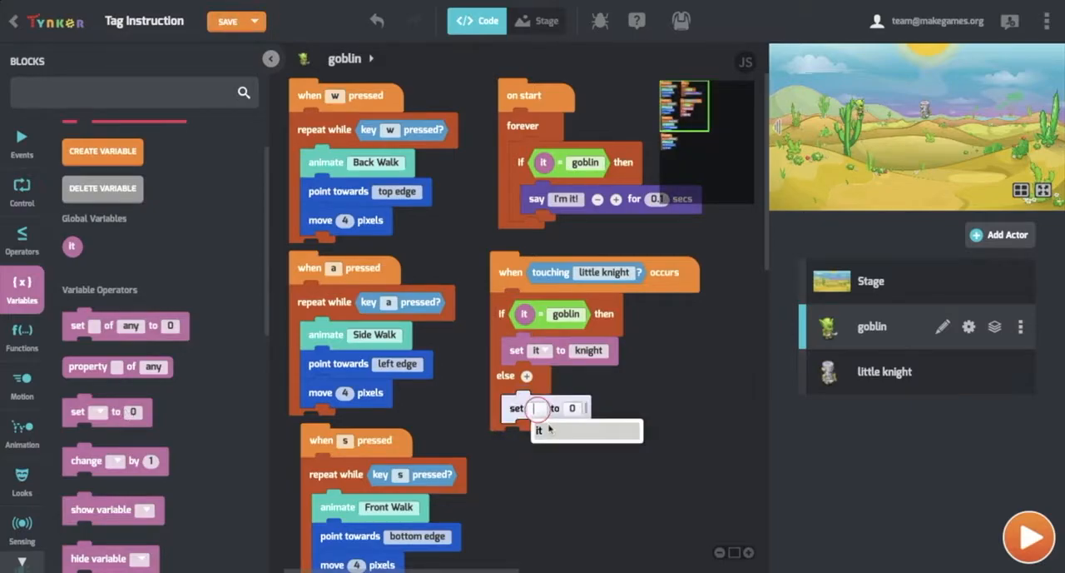
click(573, 408)
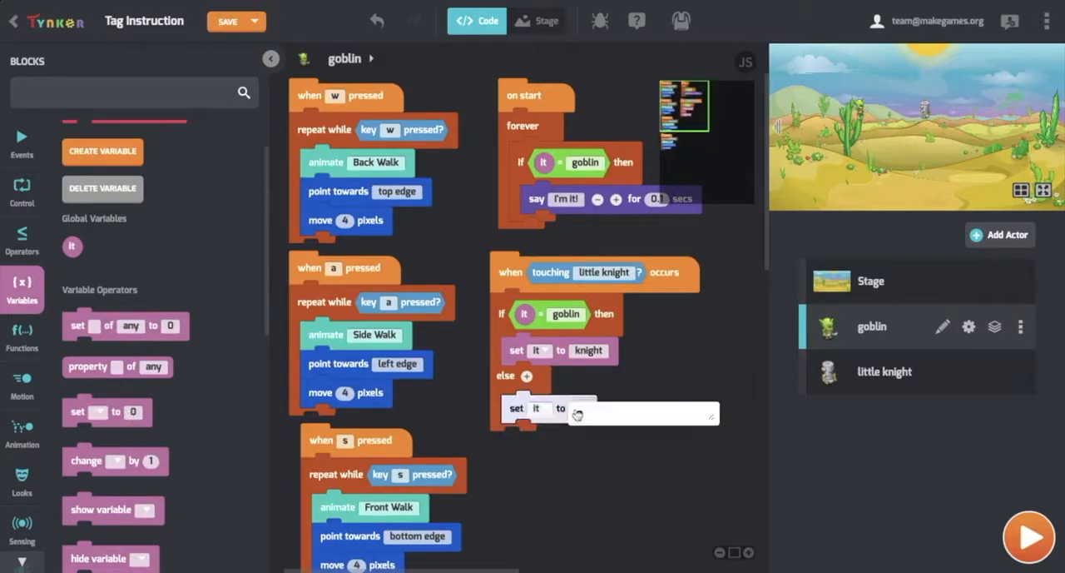
text(goblin)
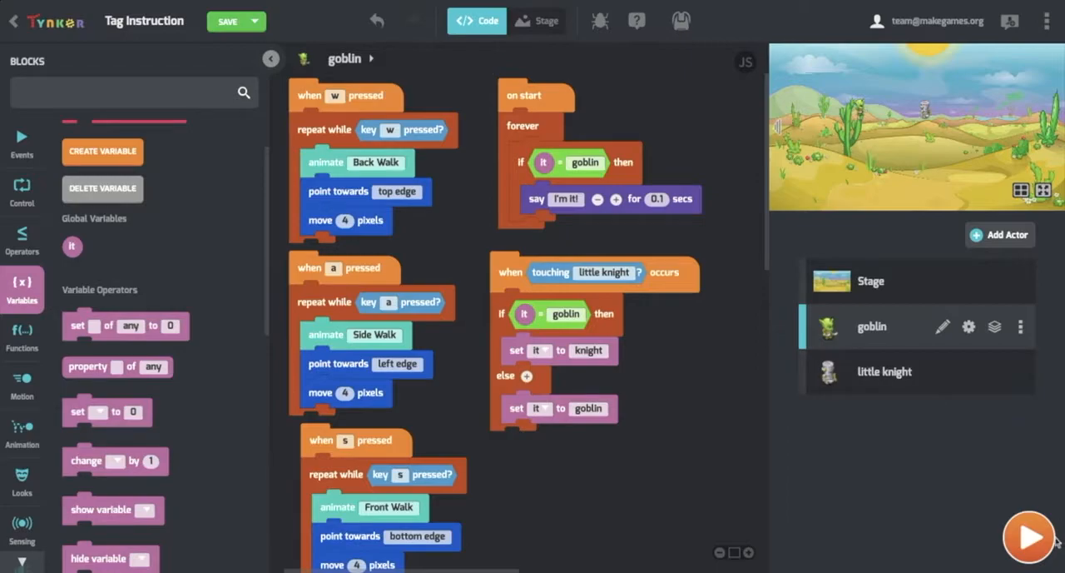
click(1028, 536)
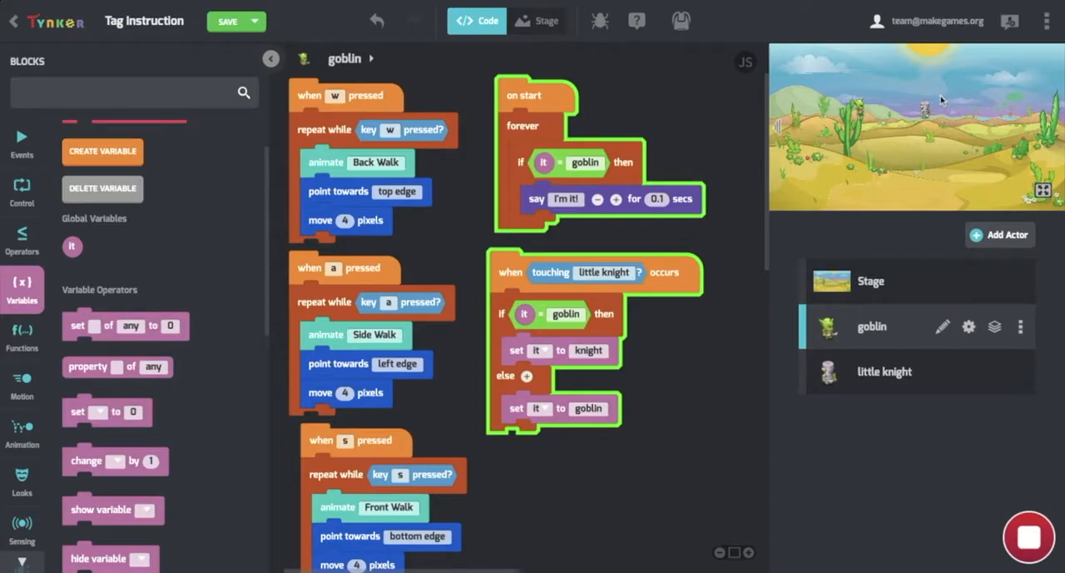
click(226, 20)
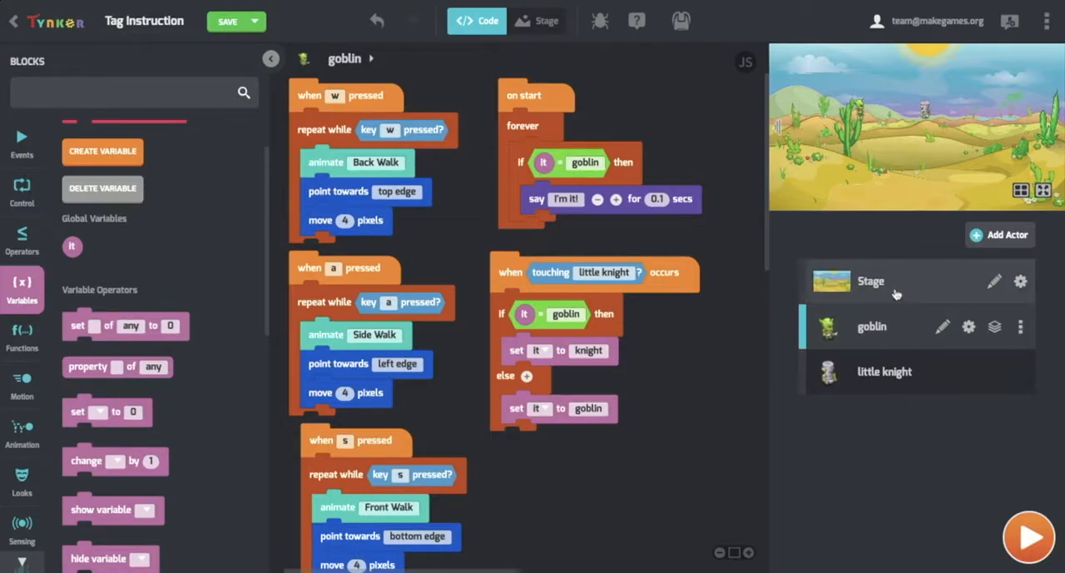
click(871, 280)
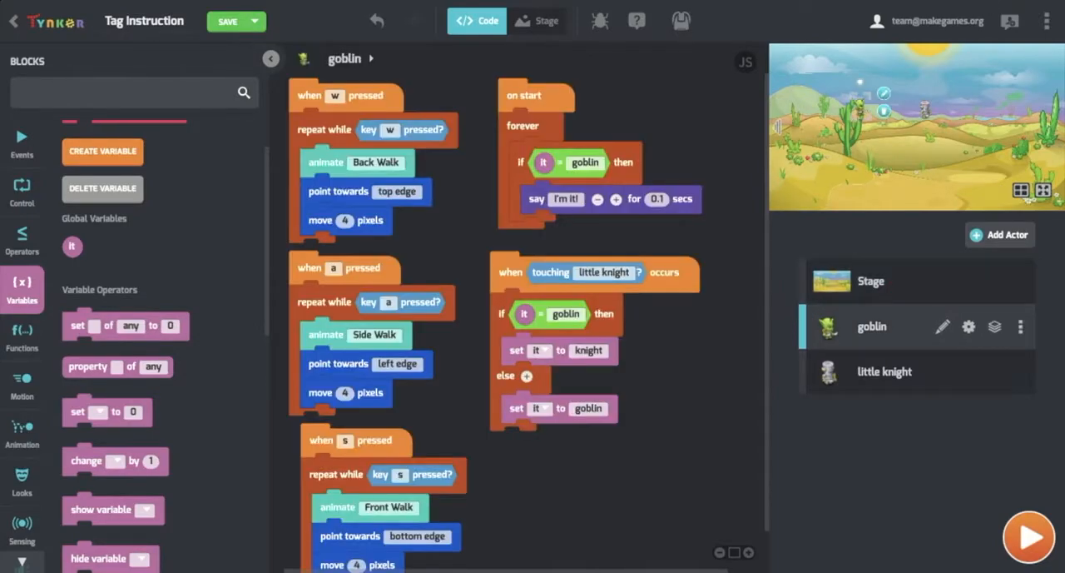
mouse_move(740, 273)
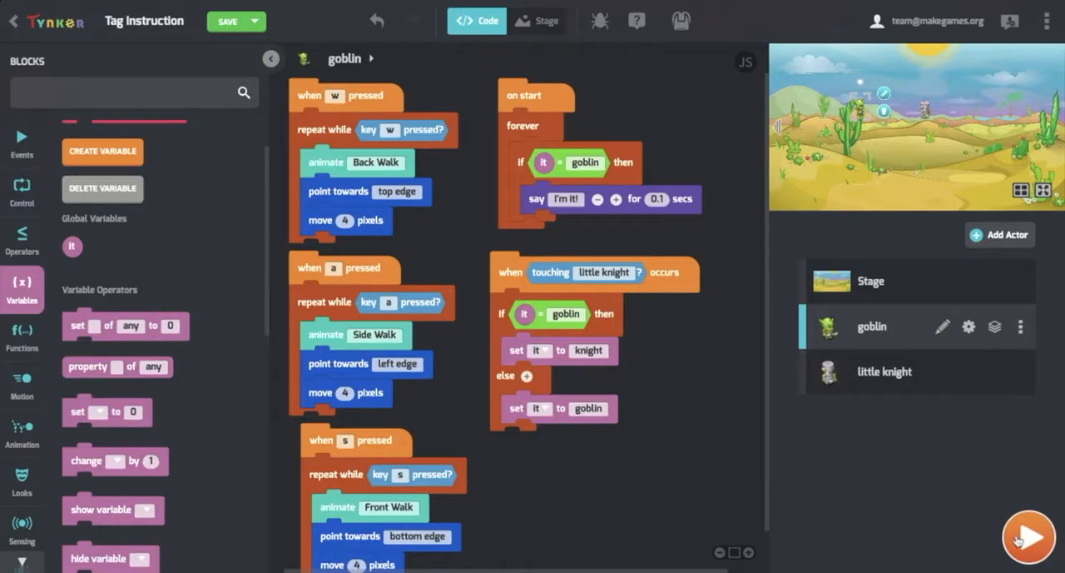
click(1029, 536)
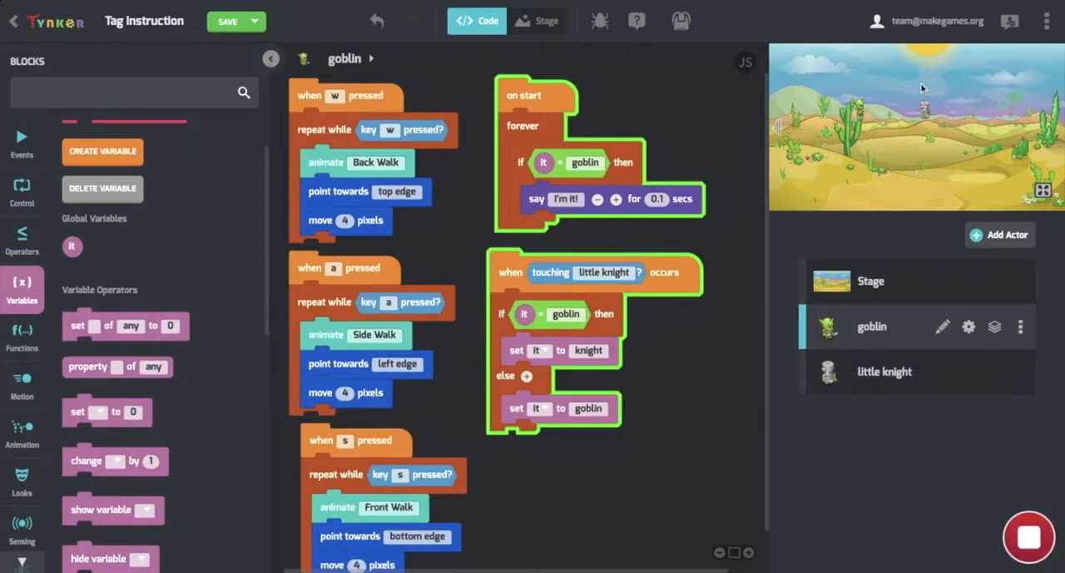
click(226, 20)
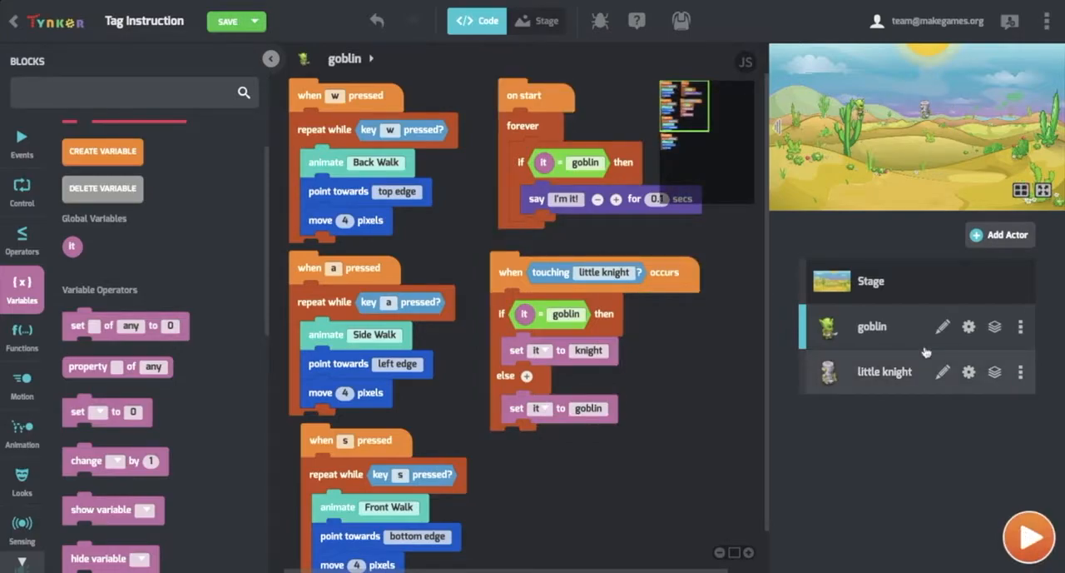
- Give the Stage an on start script setting variable it to goblin
click(872, 280)
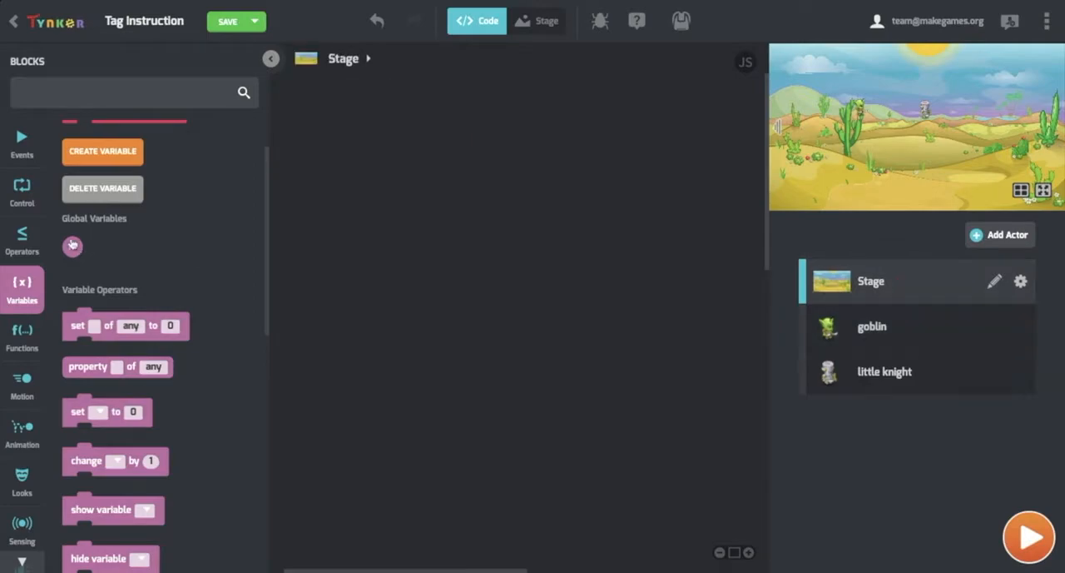
click(21, 142)
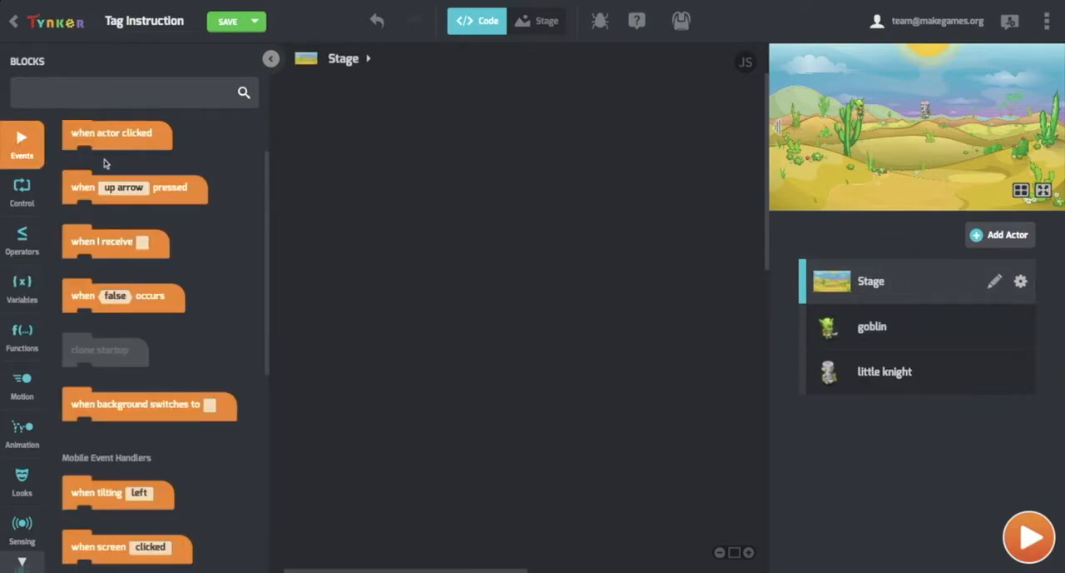
drag(100, 173, 408, 163)
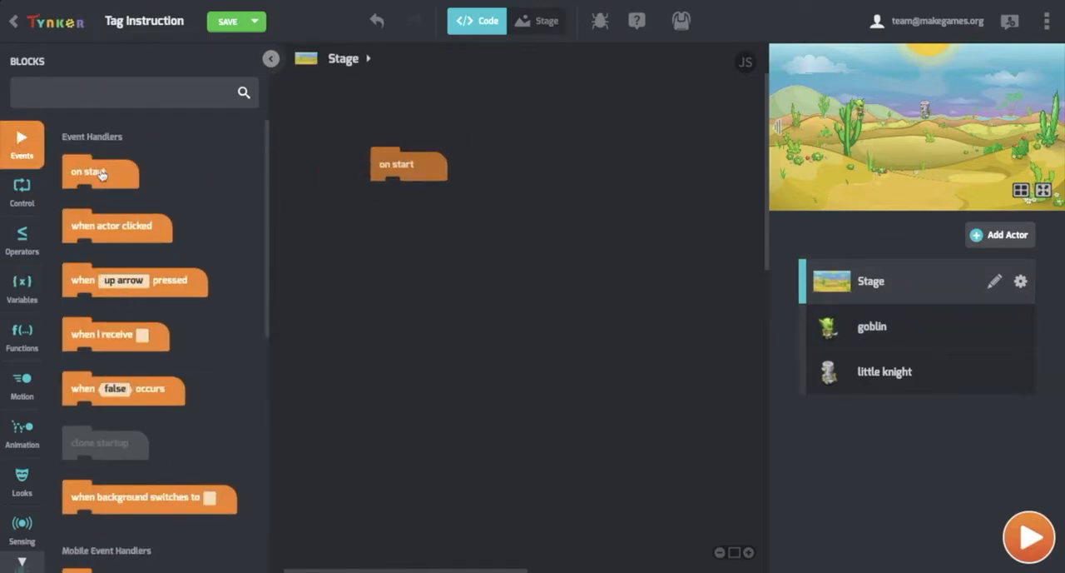
drag(408, 163, 340, 113)
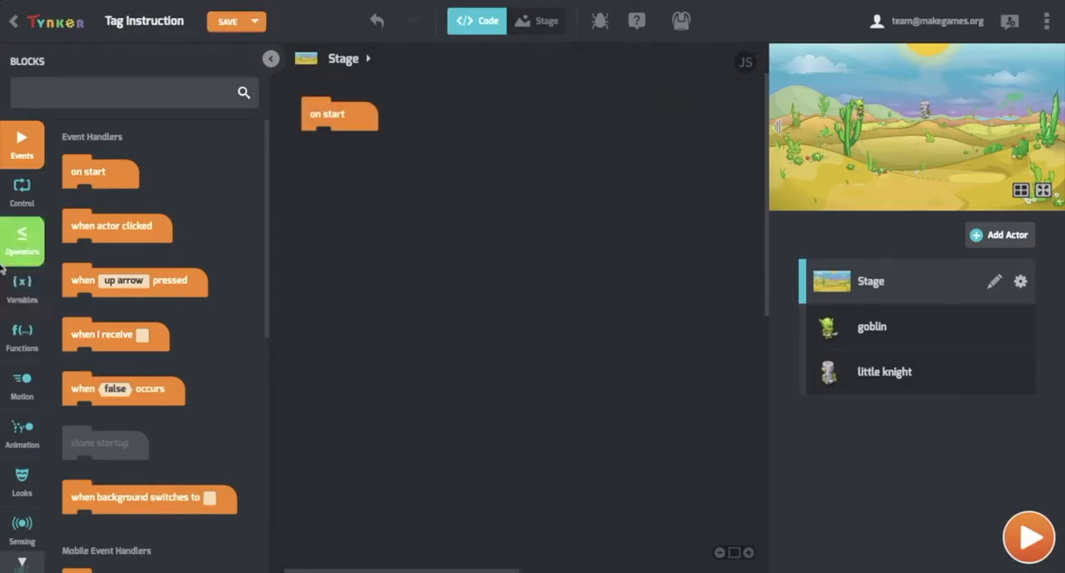
click(22, 287)
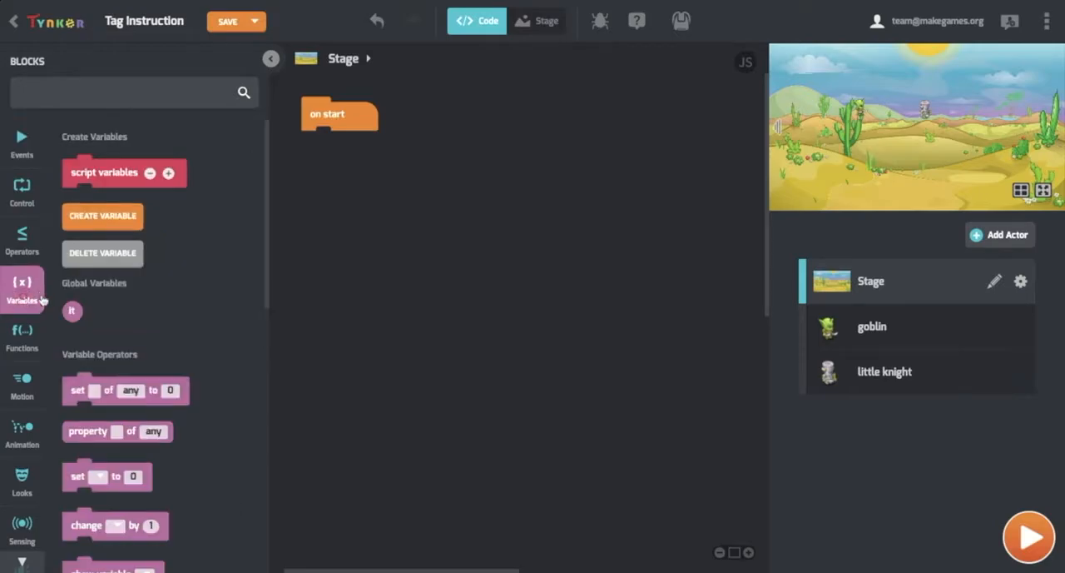
scroll(down, 3)
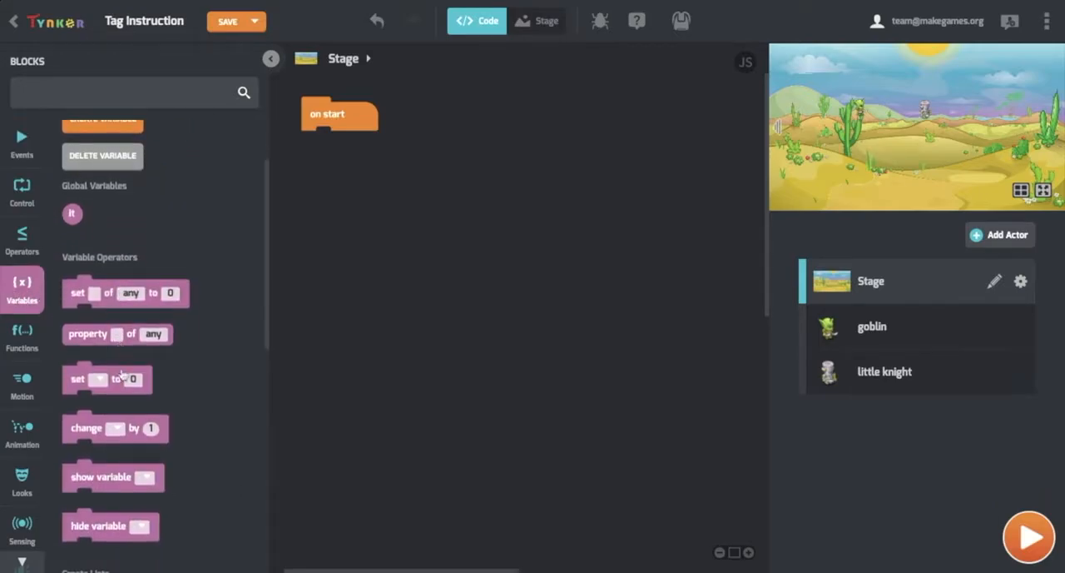
drag(107, 378, 341, 143)
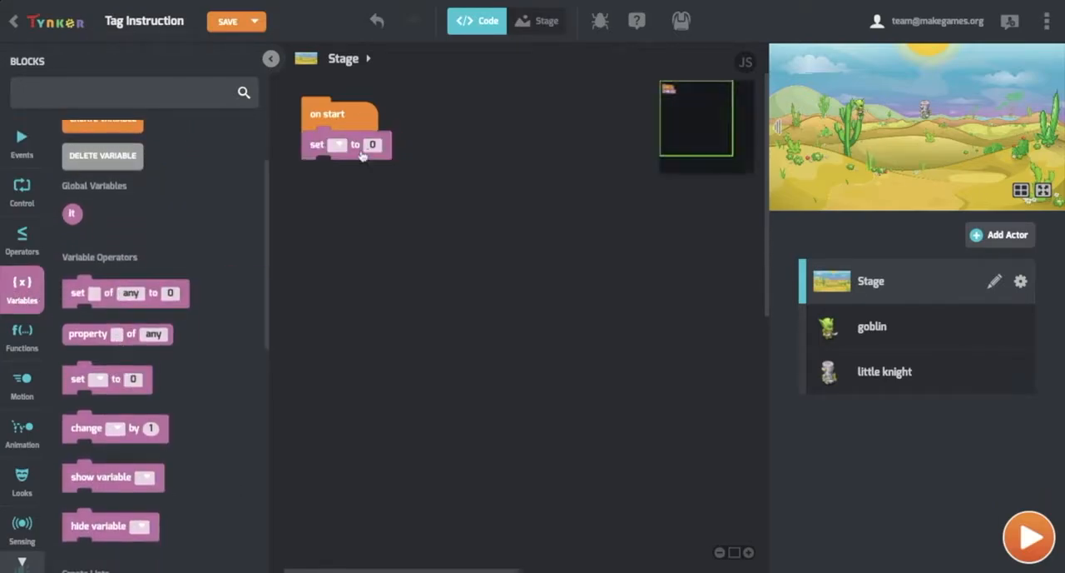
click(337, 143)
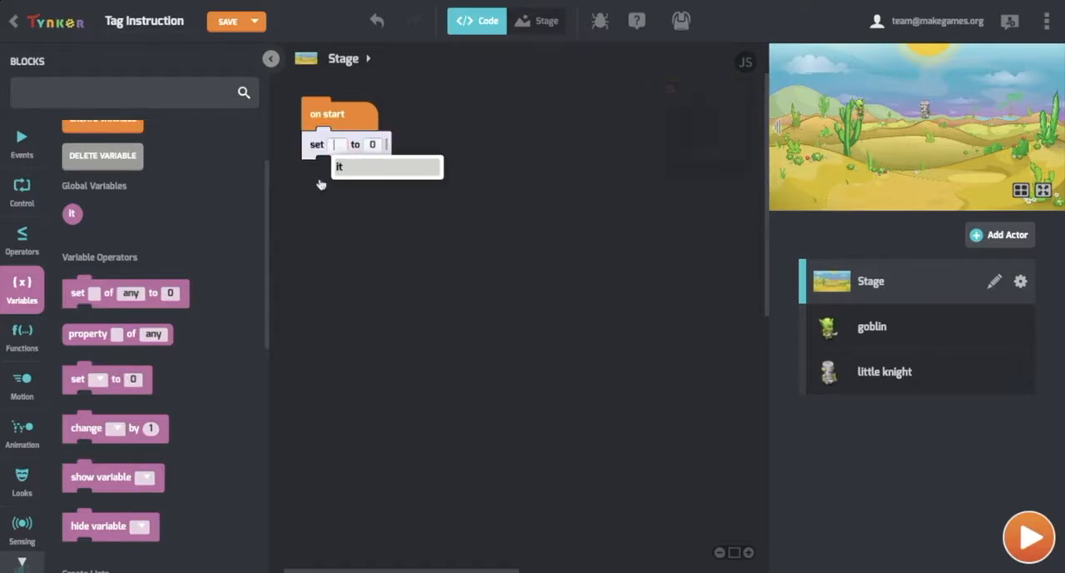
click(340, 167)
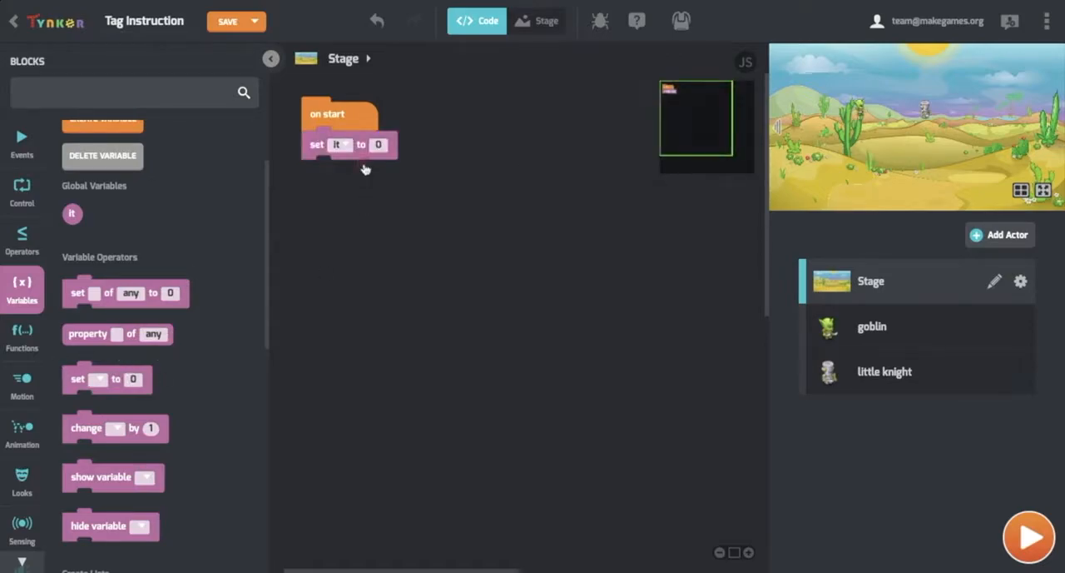
click(380, 143)
text(goblin)
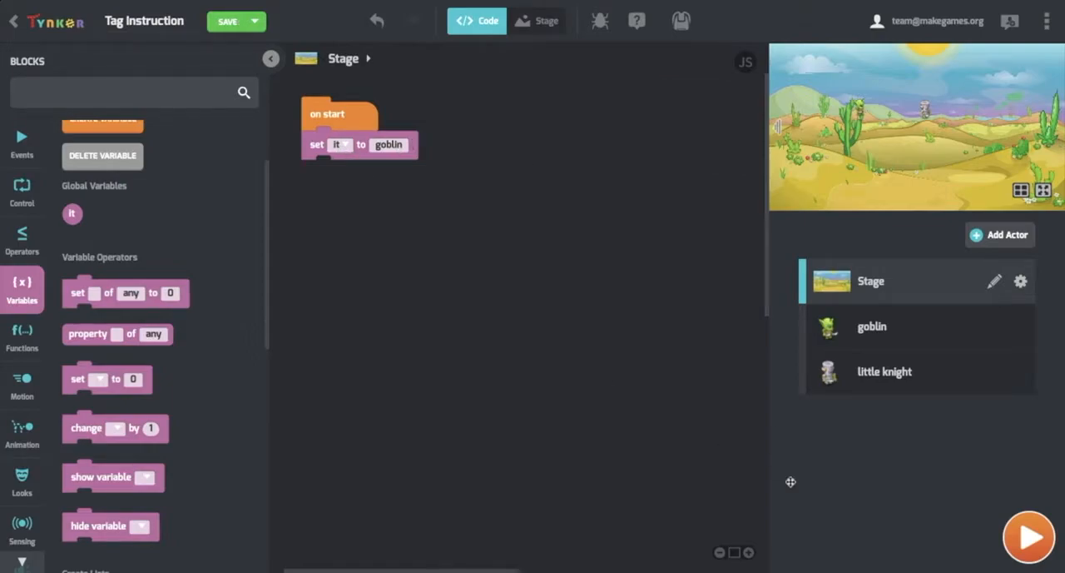
- Save the project, run the game, and return to the goblin's scripts
click(1028, 536)
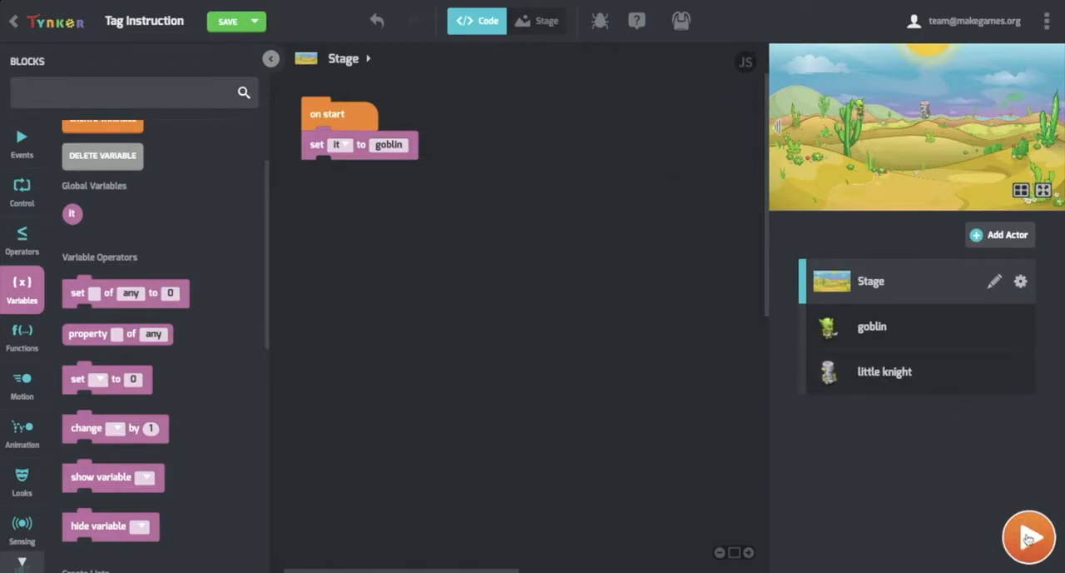
click(1029, 536)
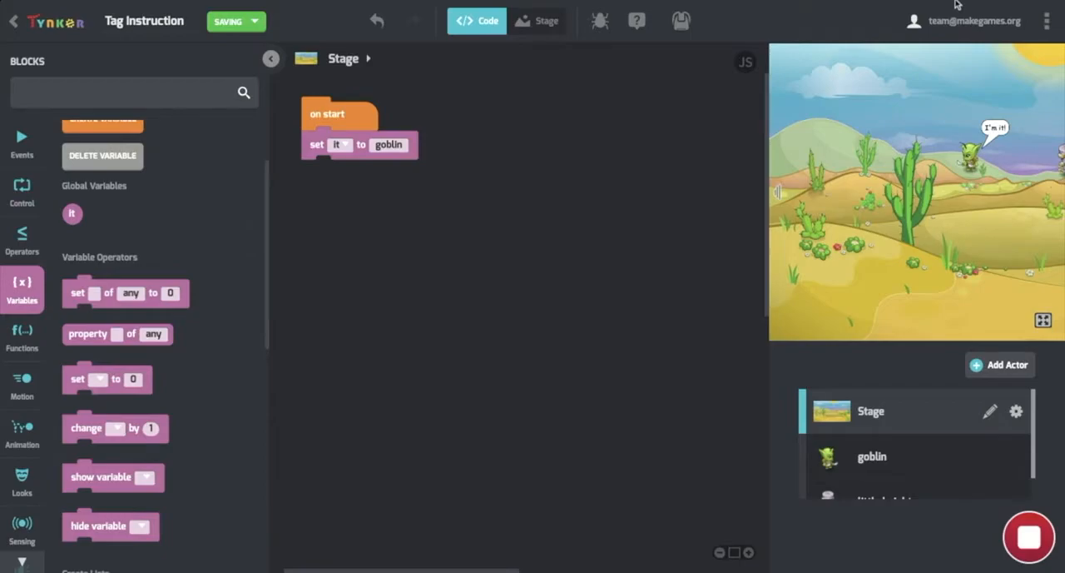
click(872, 456)
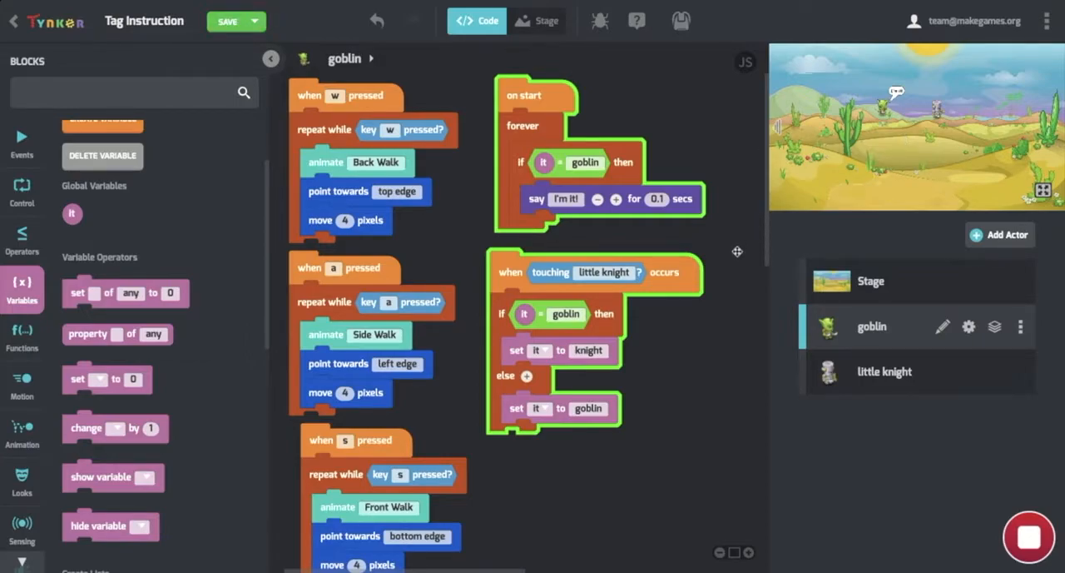
mouse_move(618, 347)
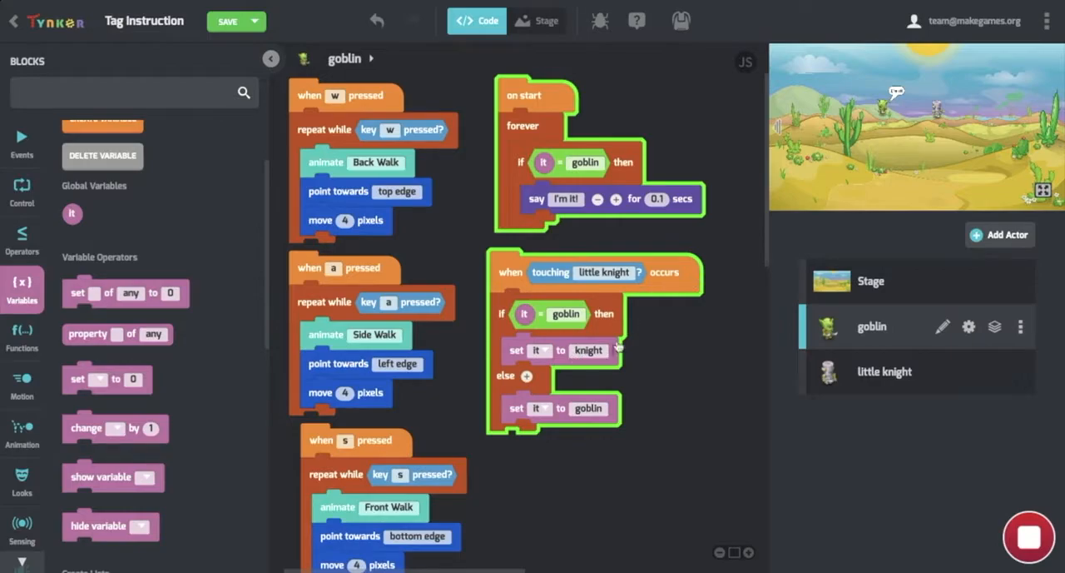
mouse_move(785, 426)
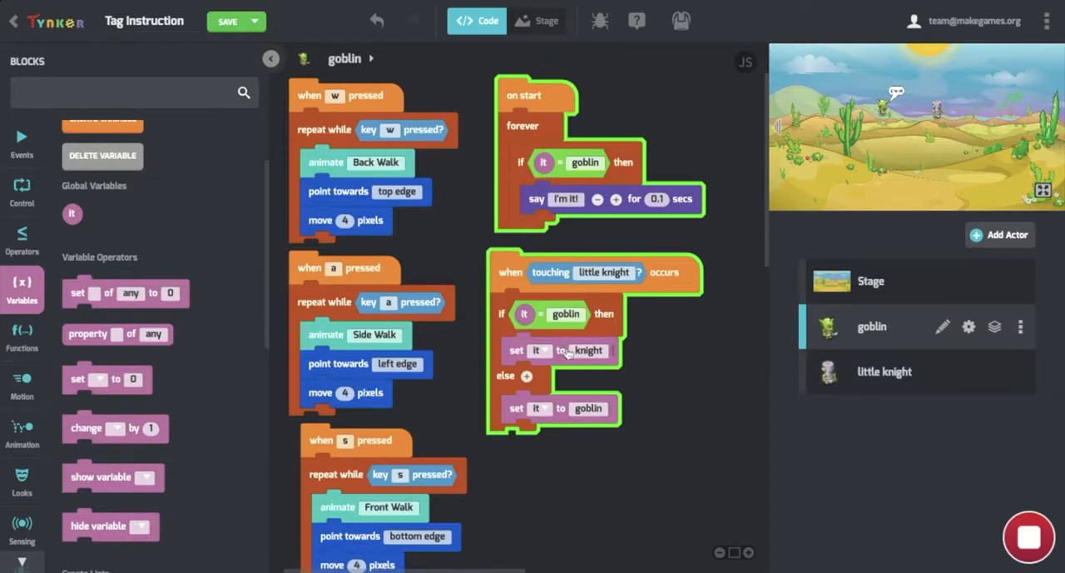
click(583, 350)
text(little )
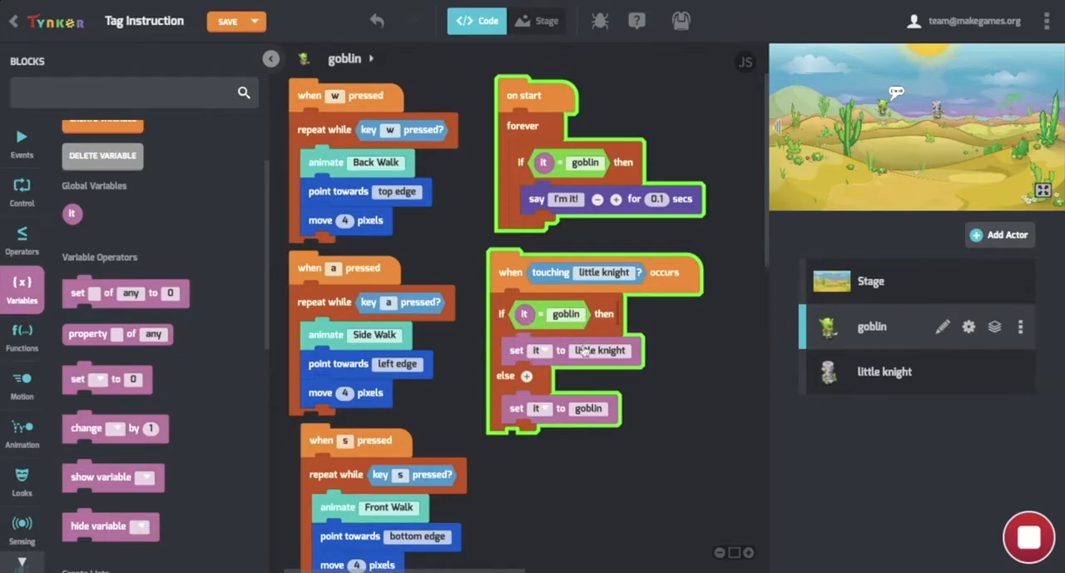
mouse_move(650, 356)
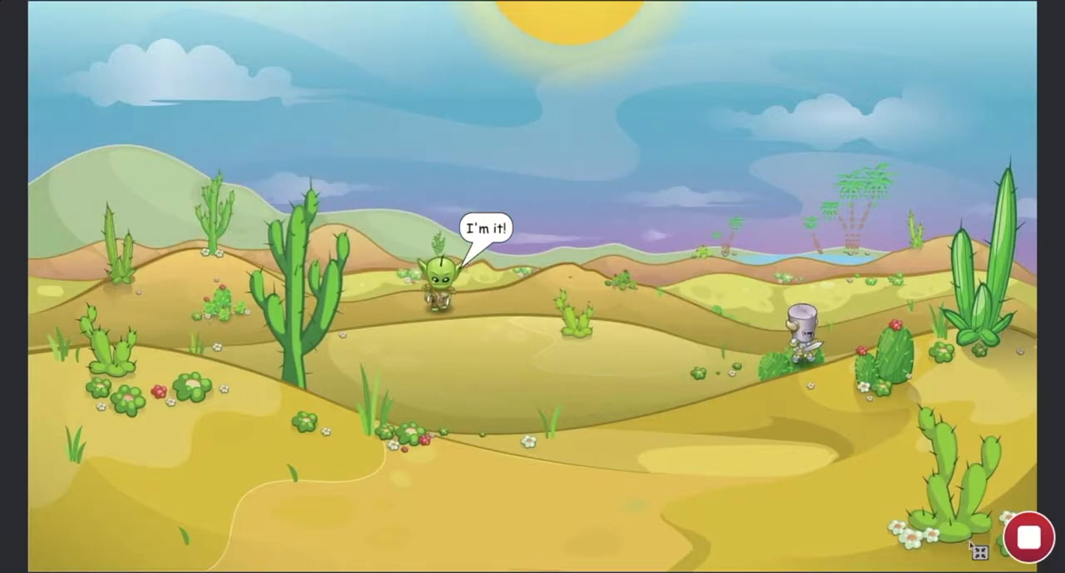
- Leave the full-screen game view after checking the little knight swap
click(1028, 536)
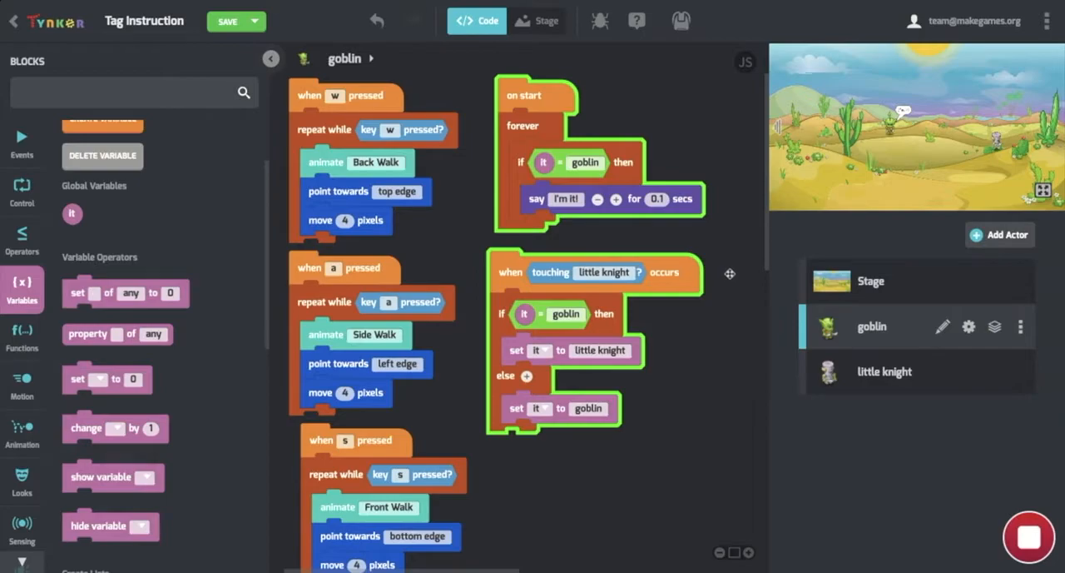
mouse_move(730, 276)
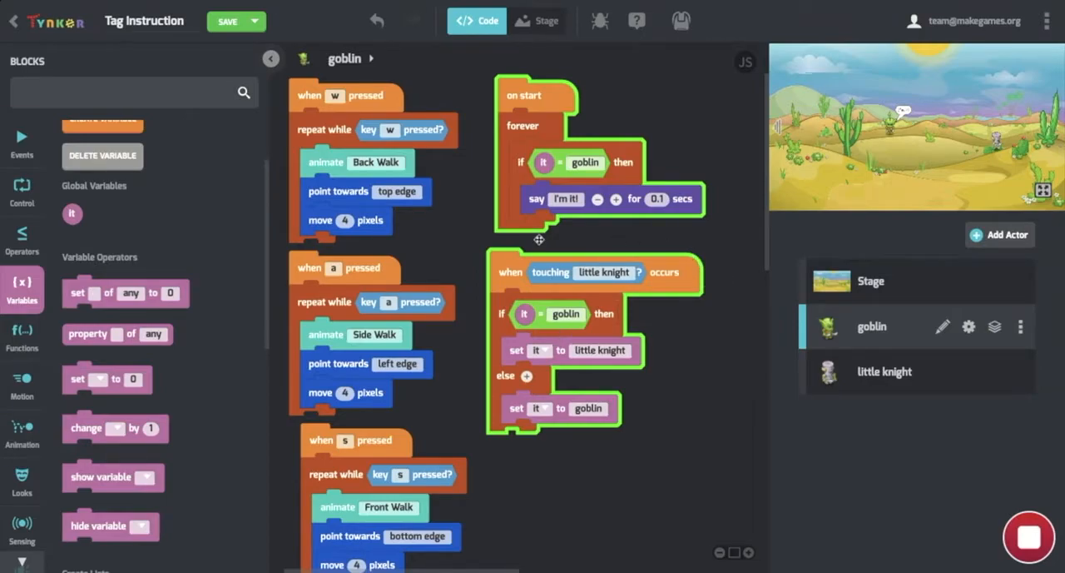
mouse_move(491, 277)
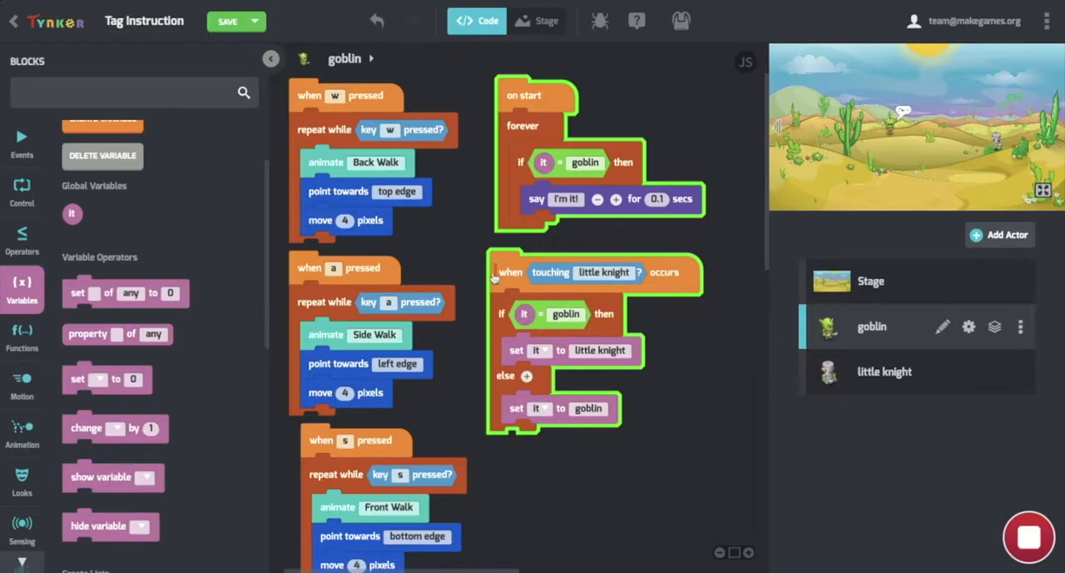
mouse_move(681, 296)
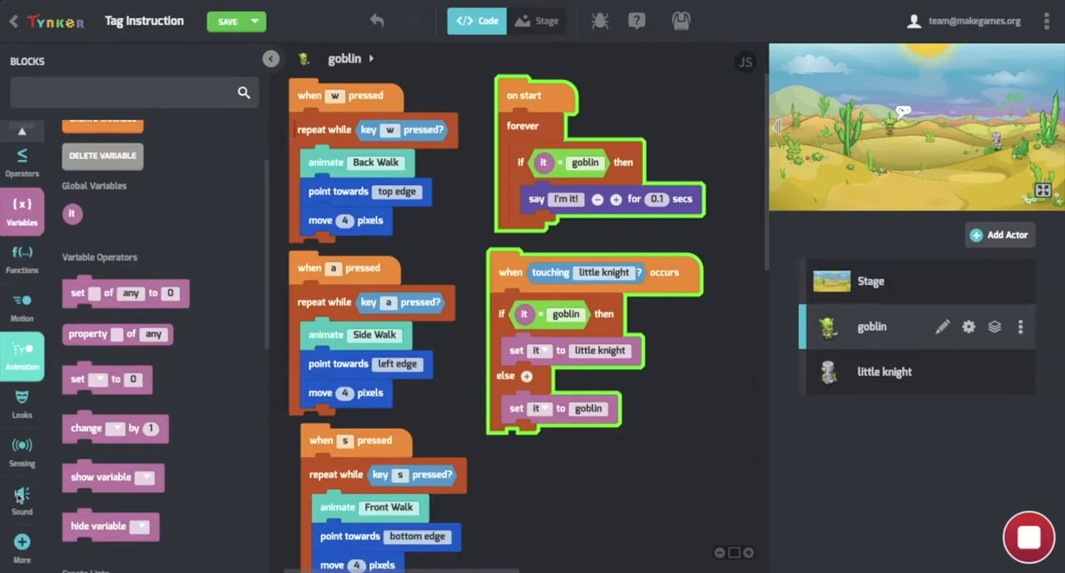
- Show the Sound block category beside the goblin's tag scripts
click(21, 496)
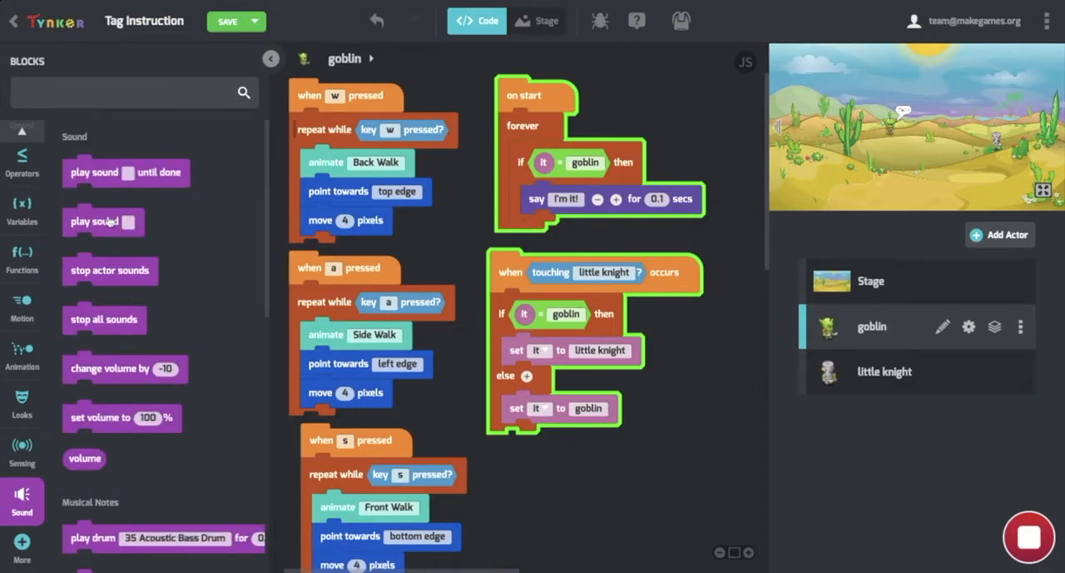
drag(93, 221, 470, 316)
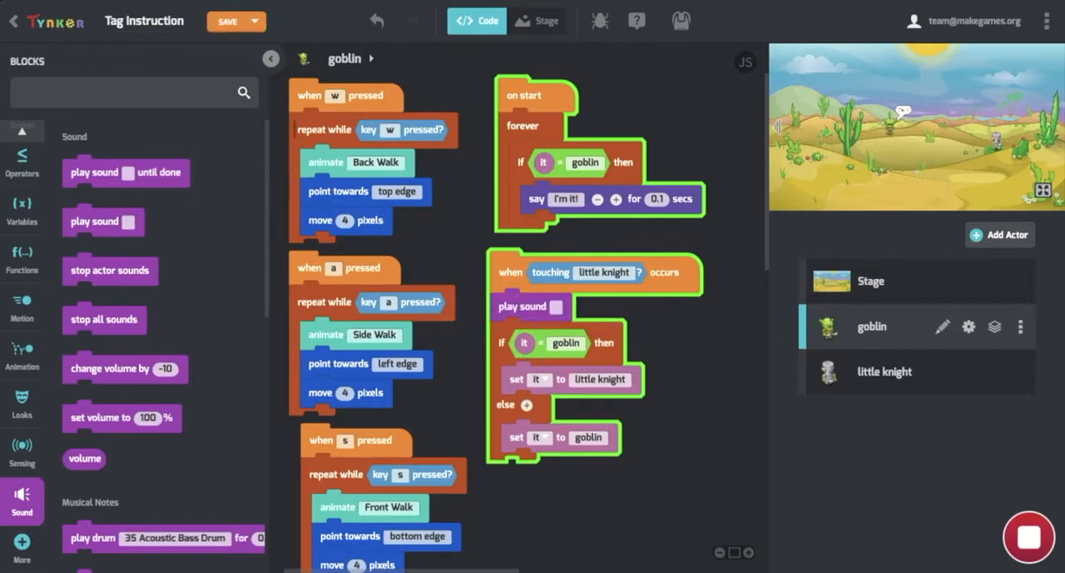
click(556, 307)
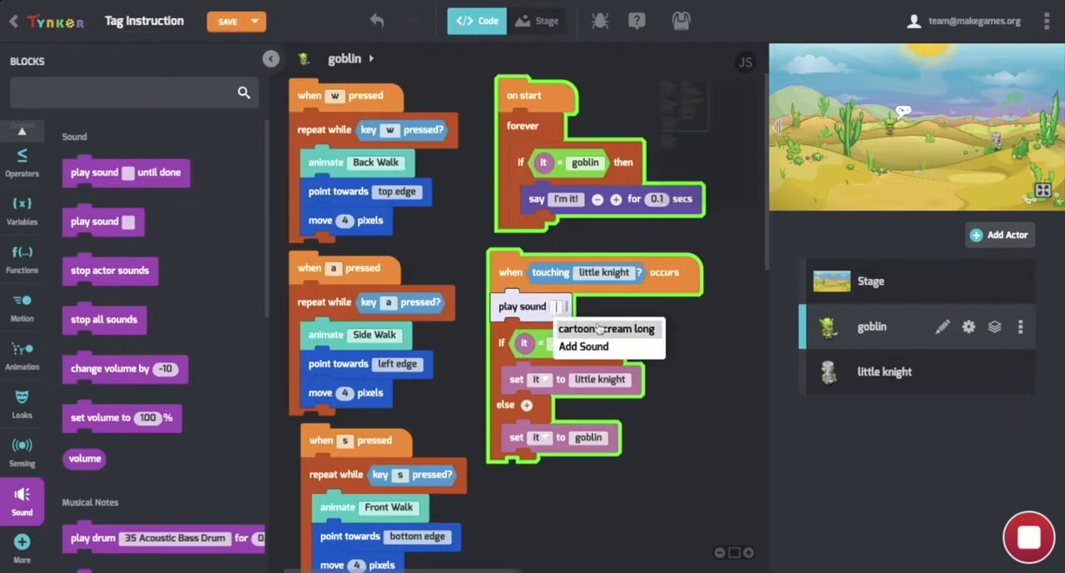
click(606, 327)
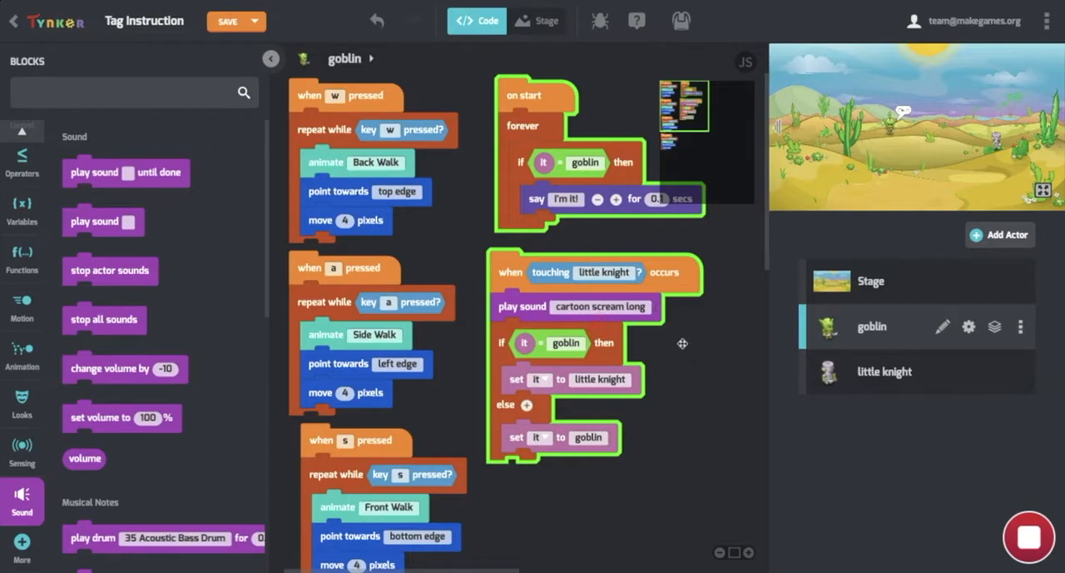
click(600, 307)
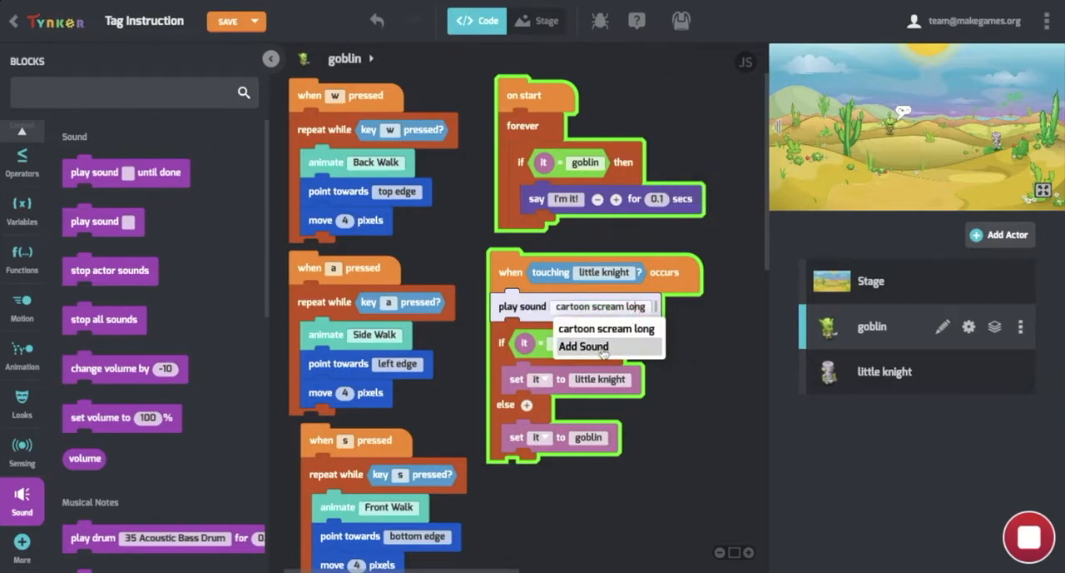
click(583, 346)
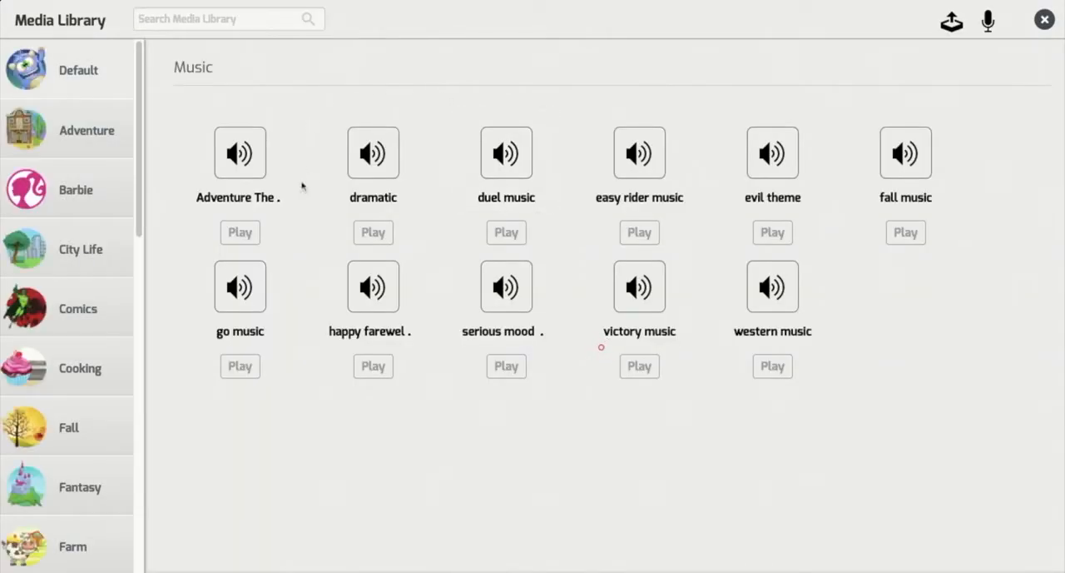
scroll(down, 3)
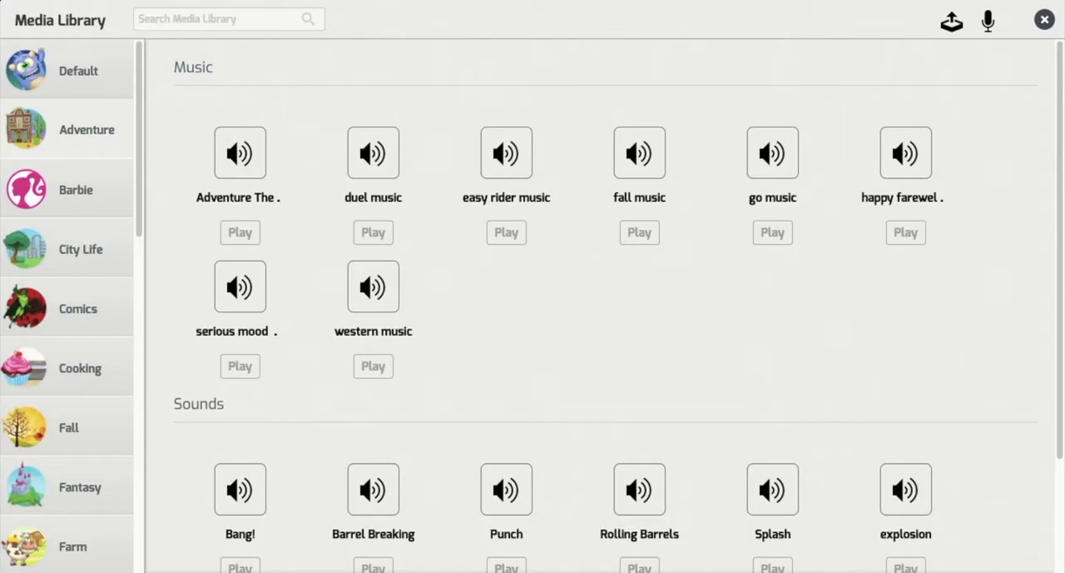
mouse_move(974, 6)
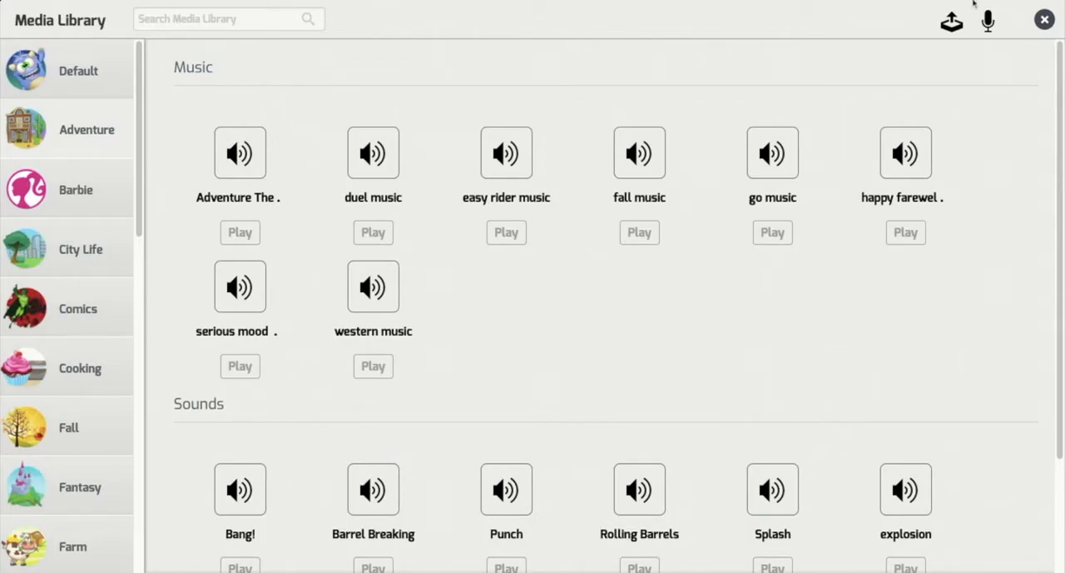
click(1046, 18)
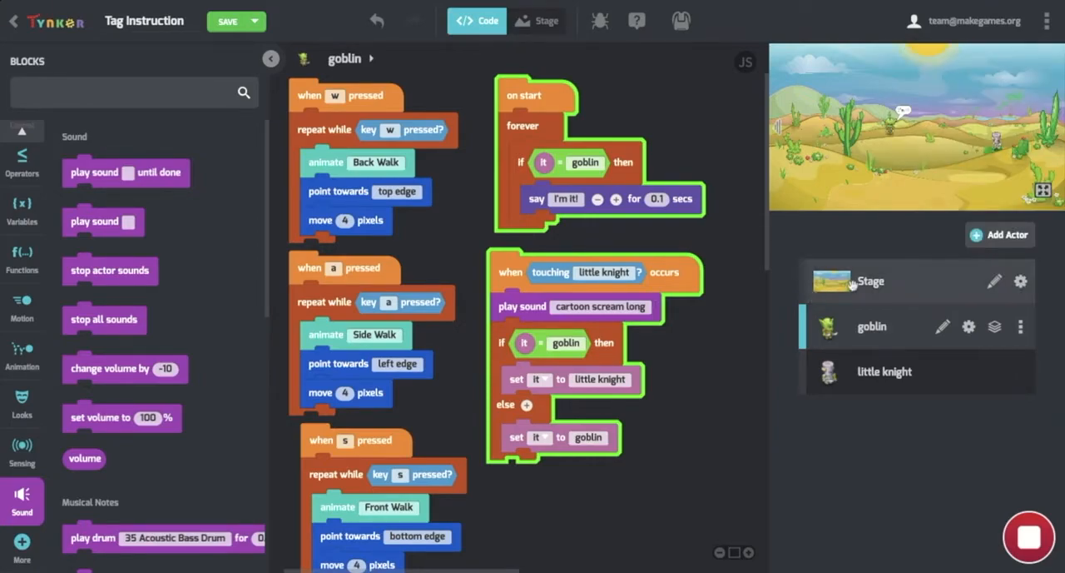
- Switch to the Stage's code and add a second, empty on start block from Events
click(872, 280)
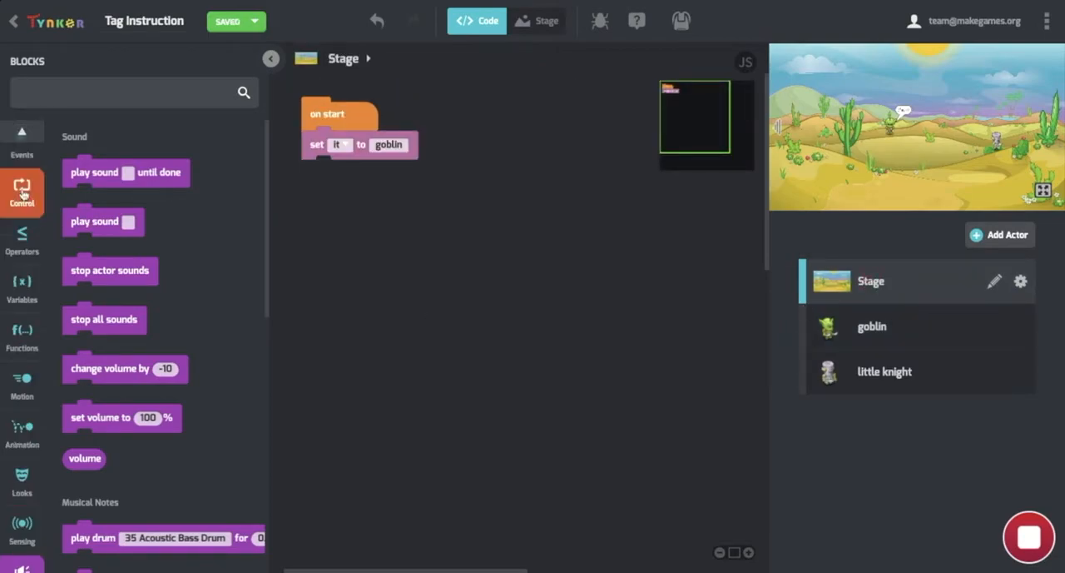
click(22, 142)
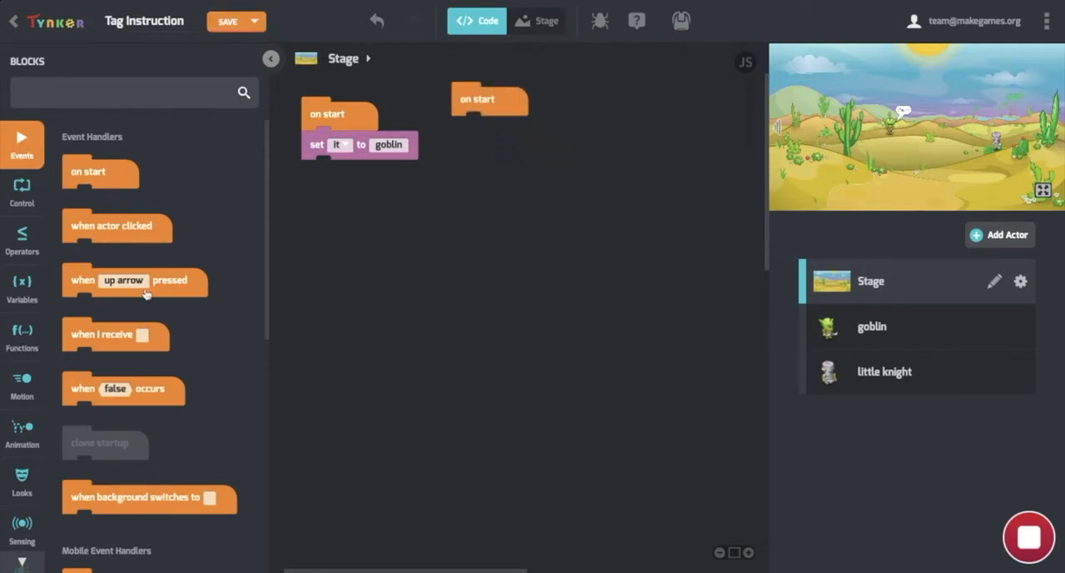
mouse_move(57, 366)
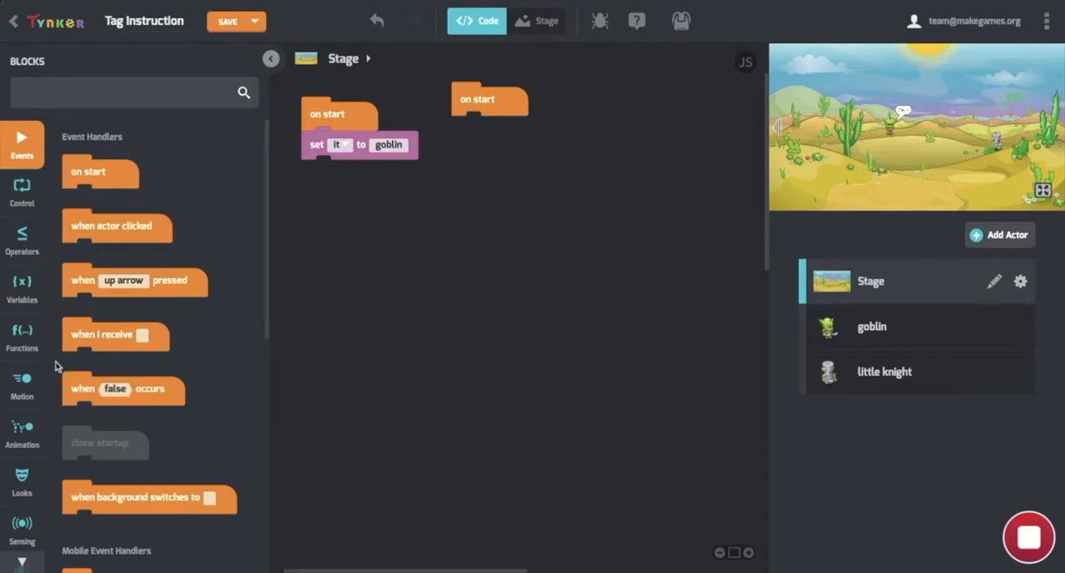
click(21, 433)
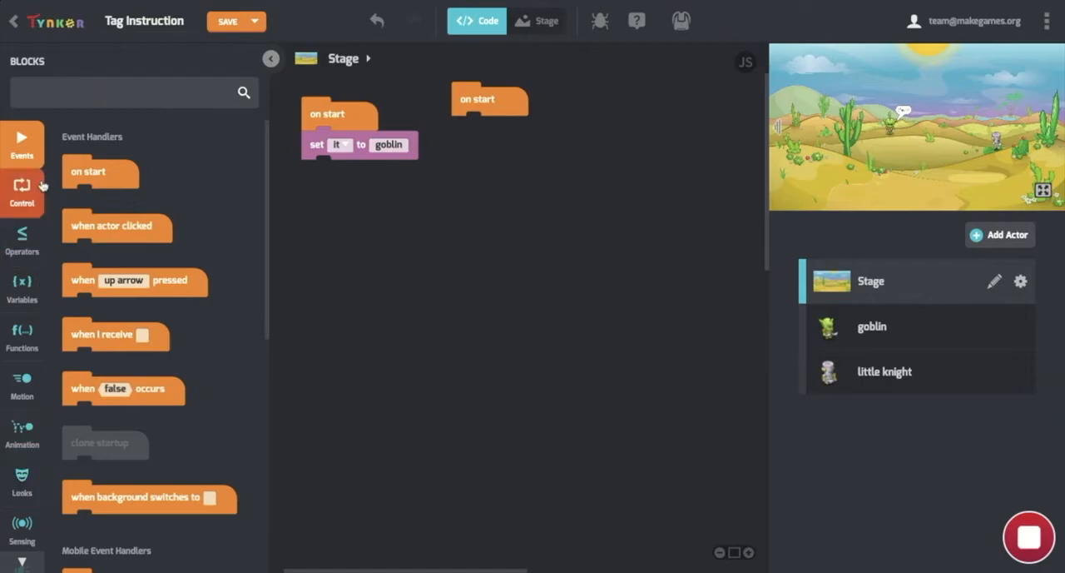
- Browse Events and Control to reach the loop blocks for the new script
click(22, 192)
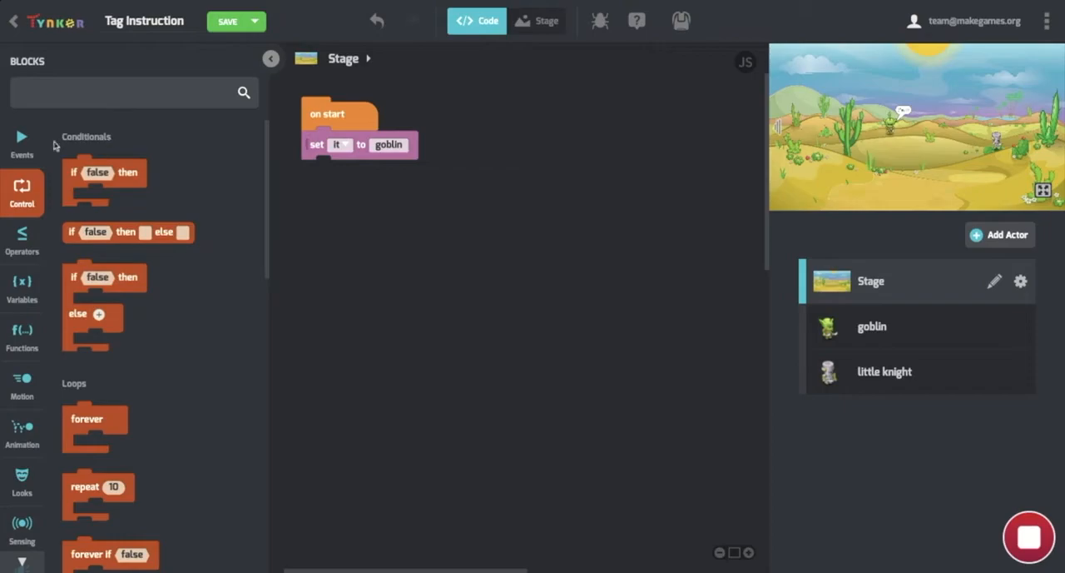
click(21, 142)
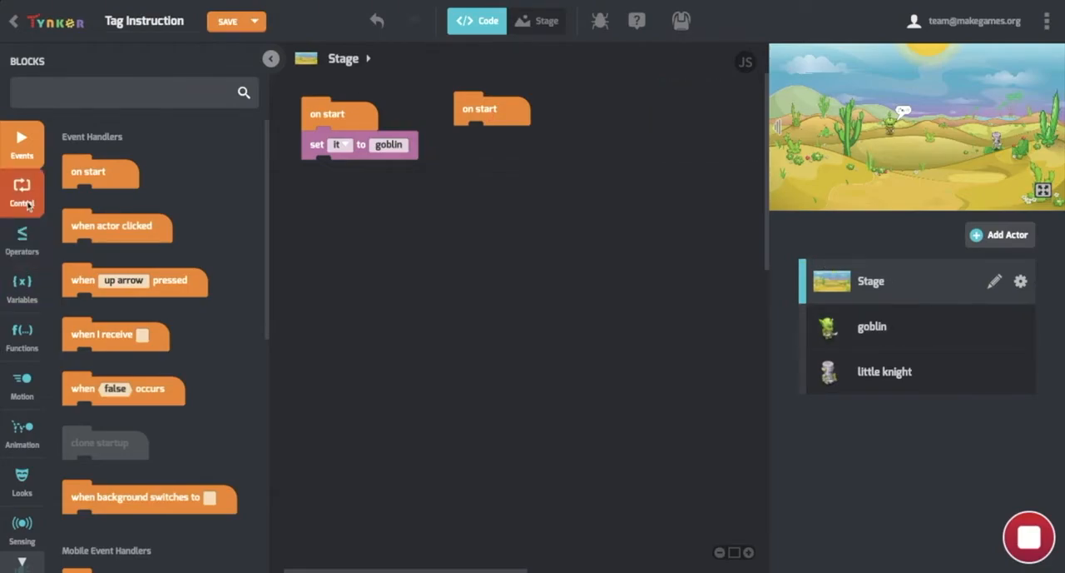
click(22, 192)
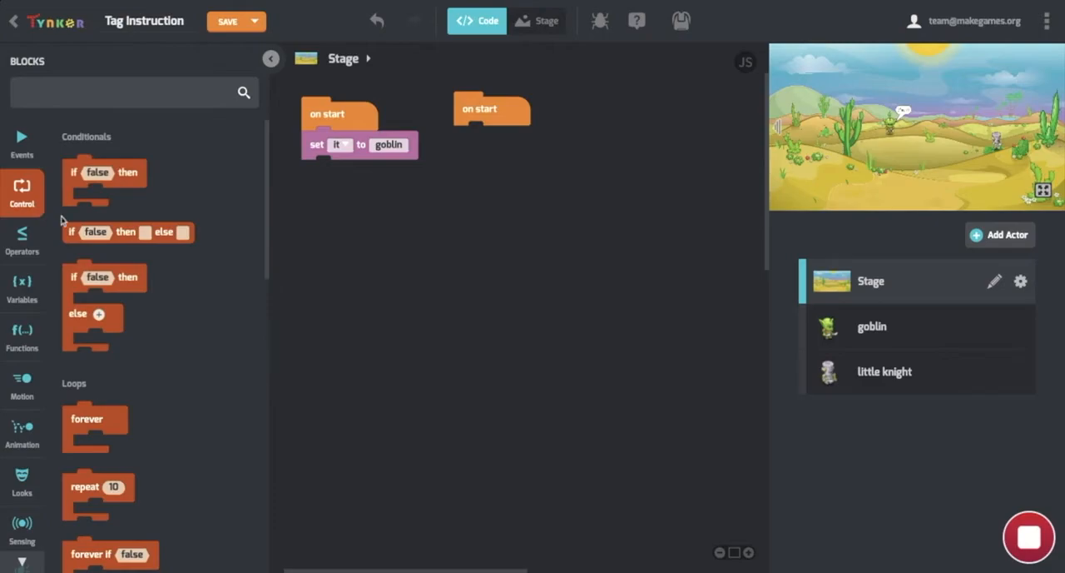
scroll(down, 3)
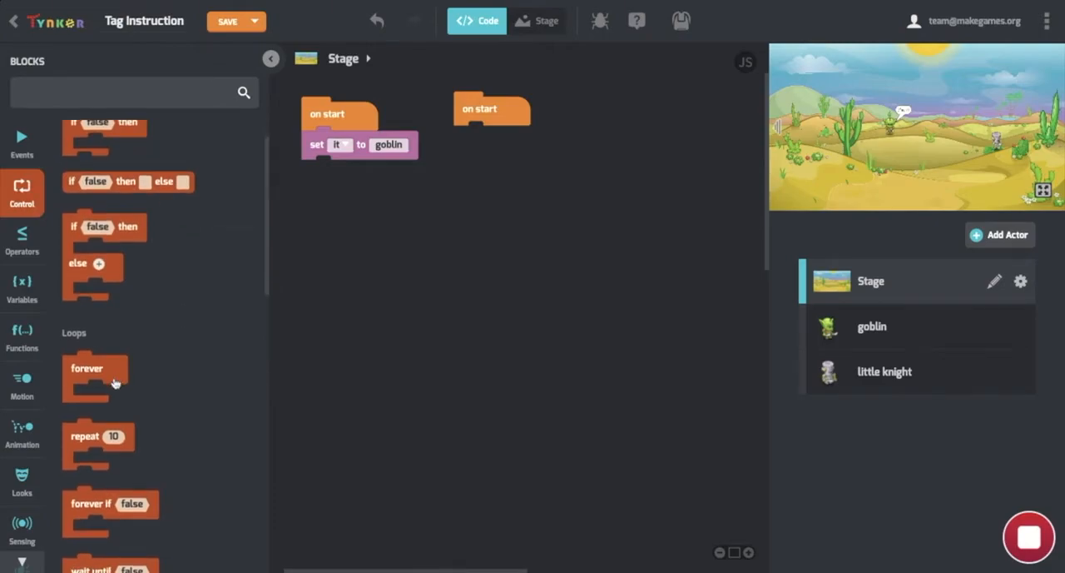
- Nest a play sound block inside a forever loop under the new on start
drag(97, 377, 480, 140)
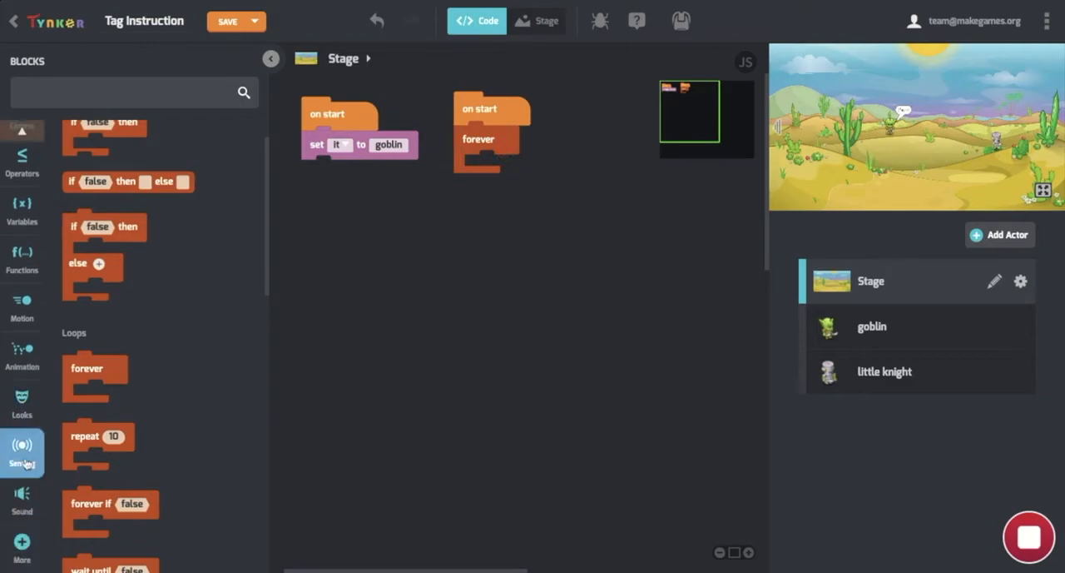
click(22, 499)
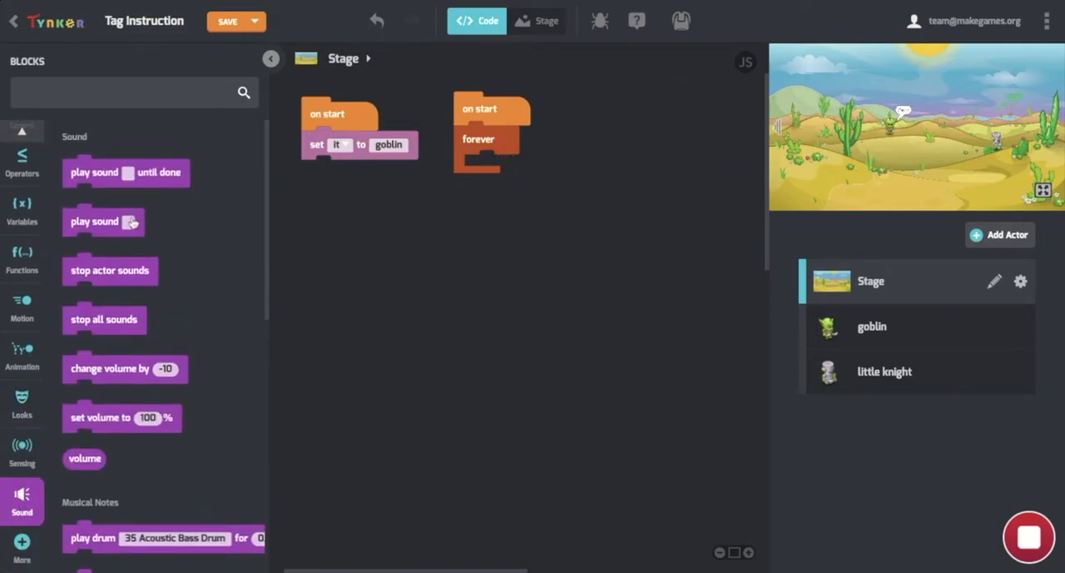
drag(95, 222, 402, 243)
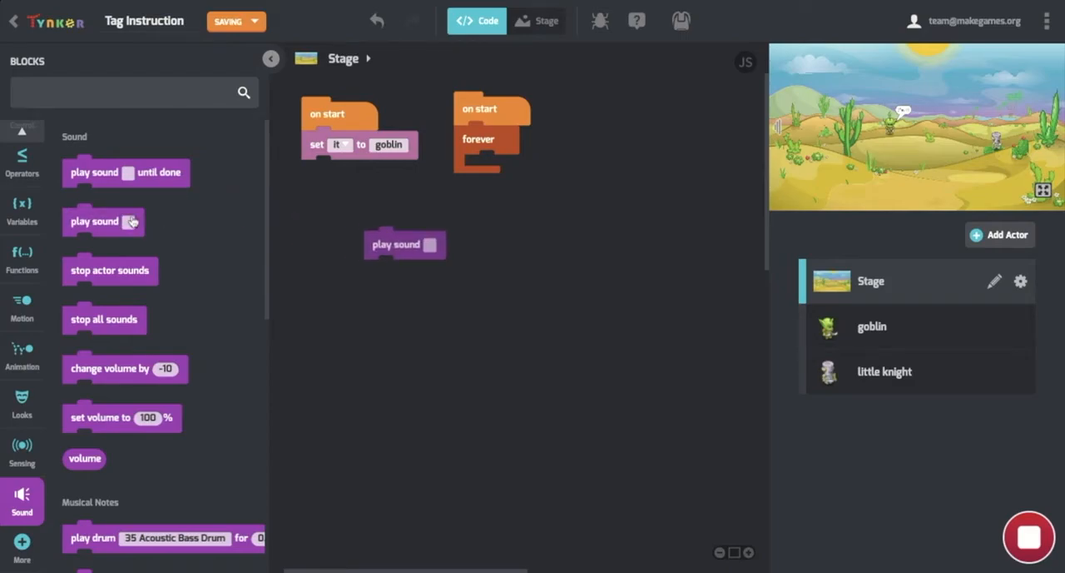
drag(406, 243, 480, 158)
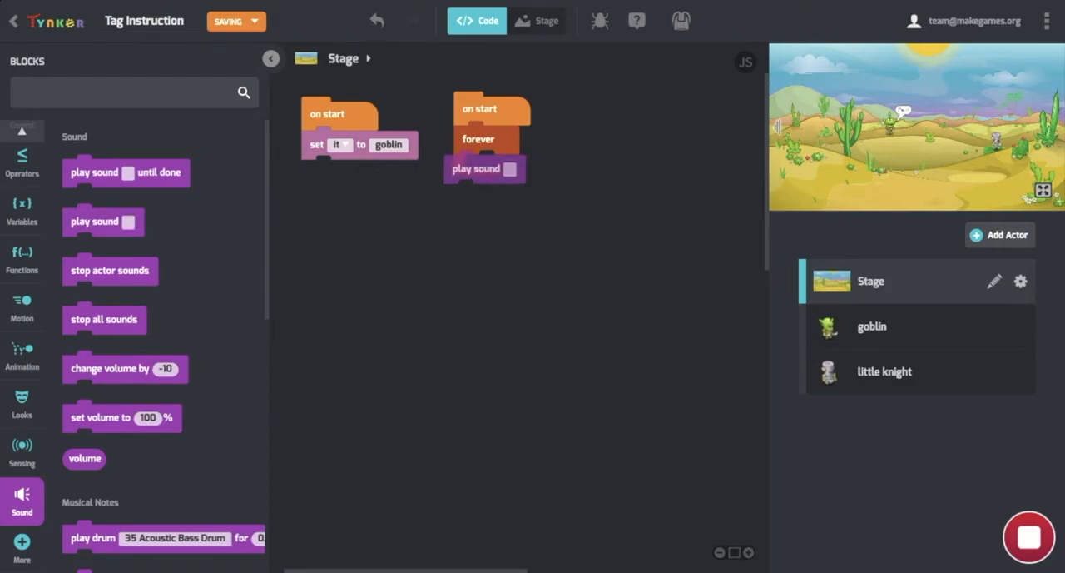
- Pick duel music from the media library for the play sound block and run the game
click(534, 168)
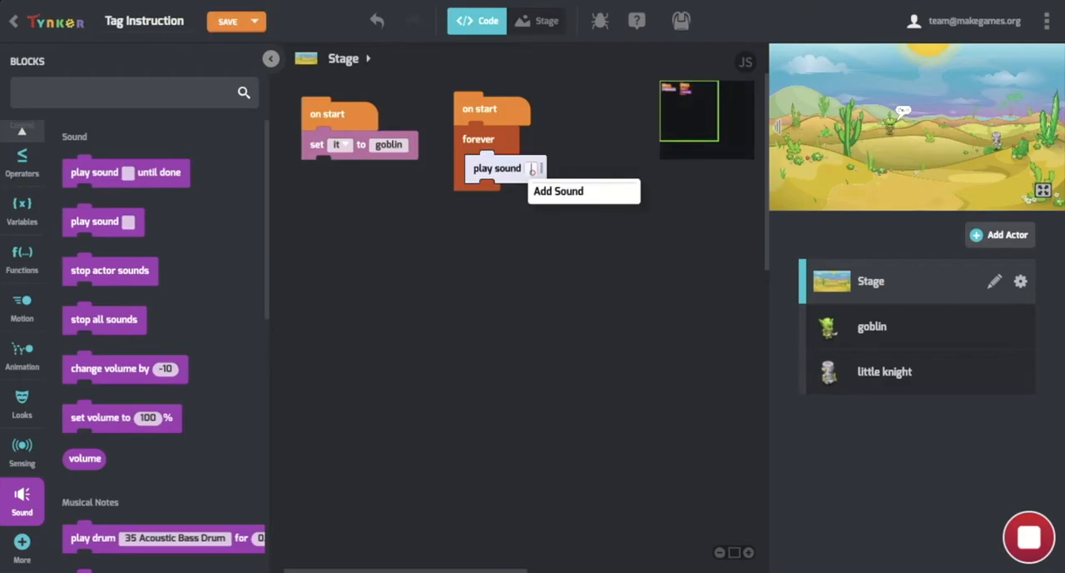
click(560, 192)
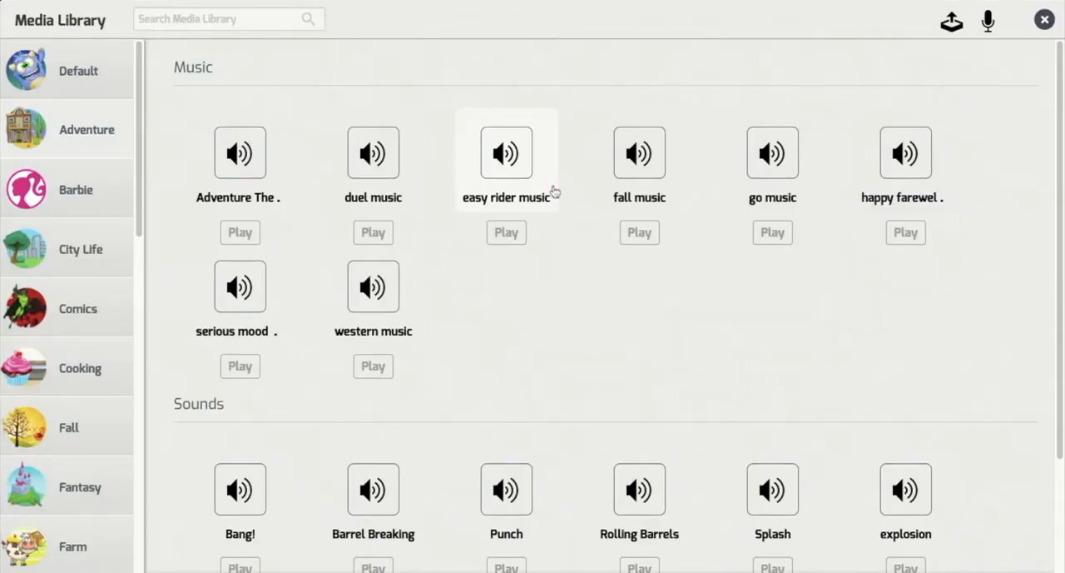
mouse_move(806, 296)
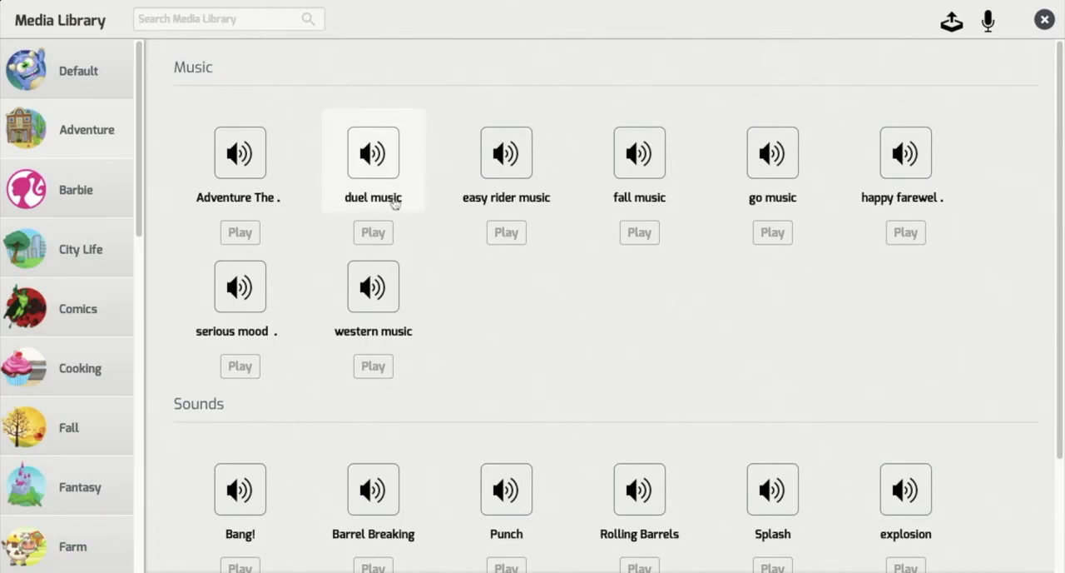
click(373, 233)
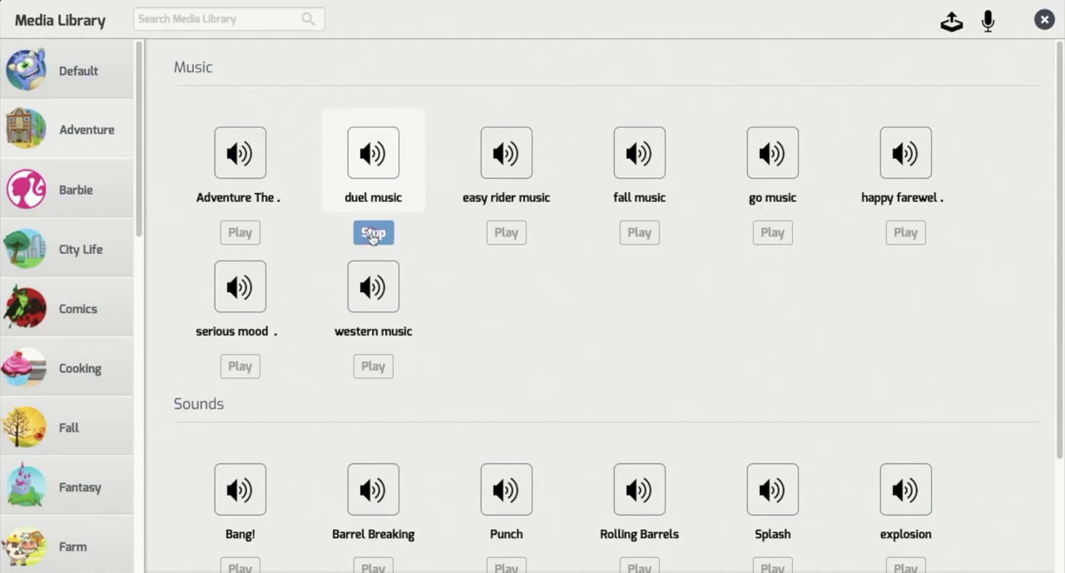
click(373, 233)
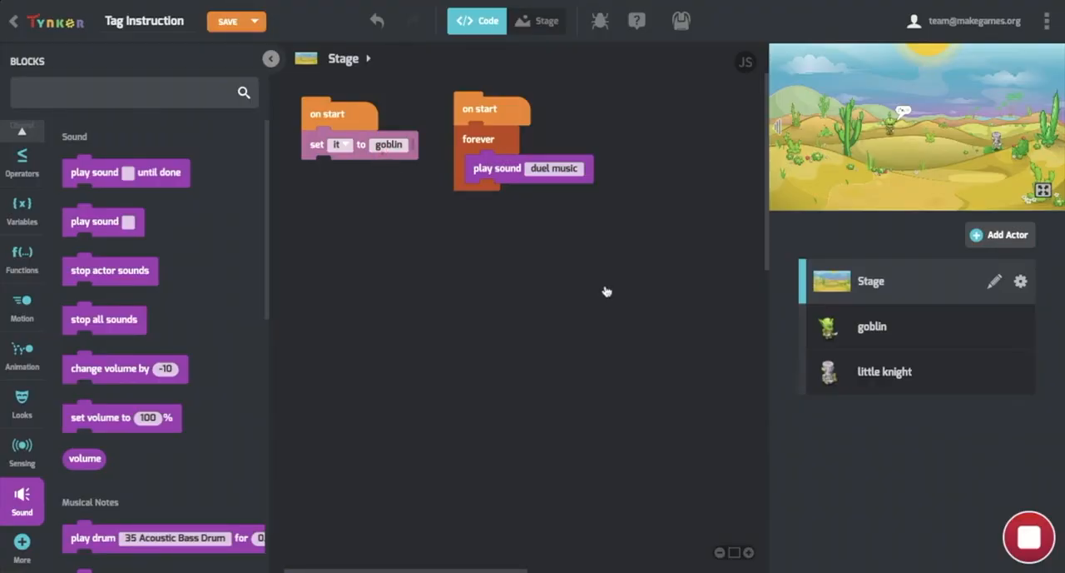
mouse_move(496, 95)
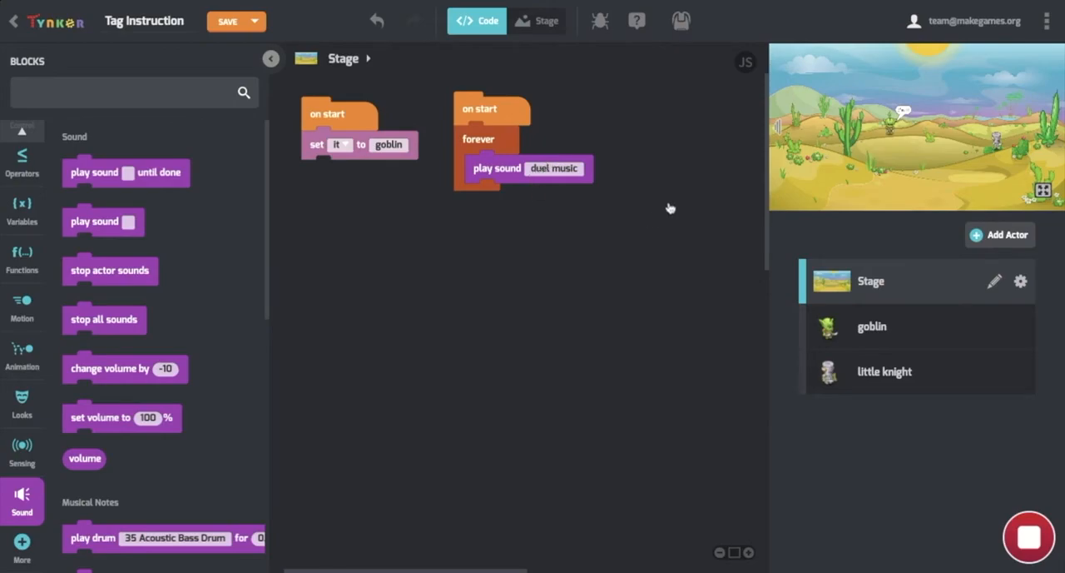
click(1042, 190)
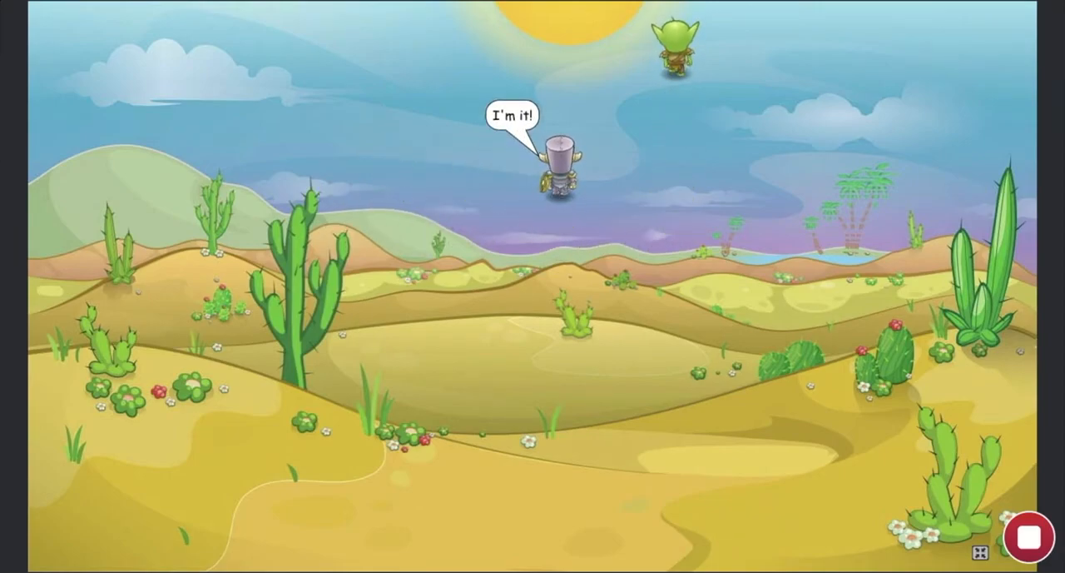
click(1026, 535)
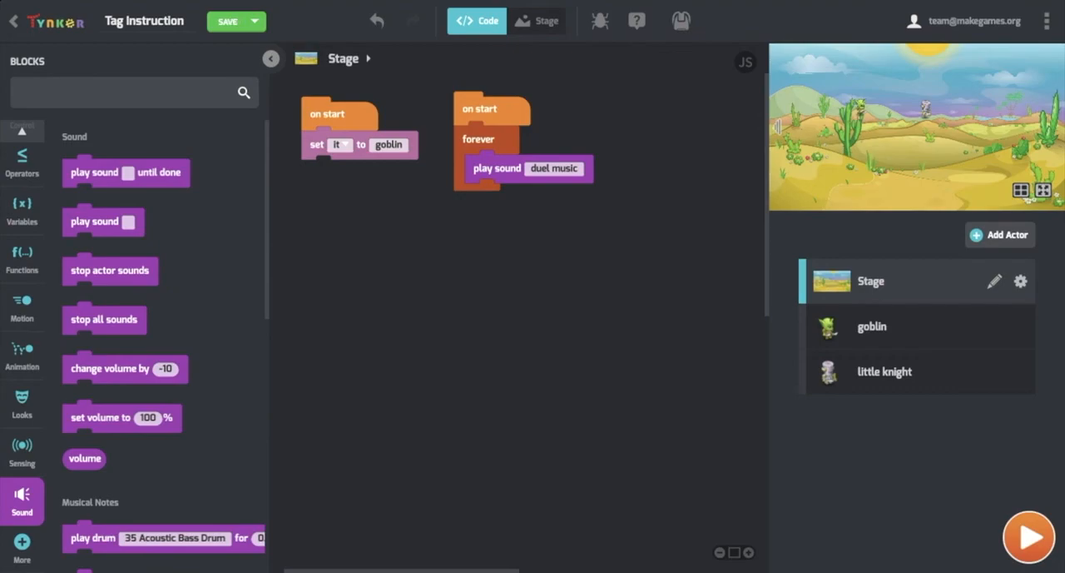